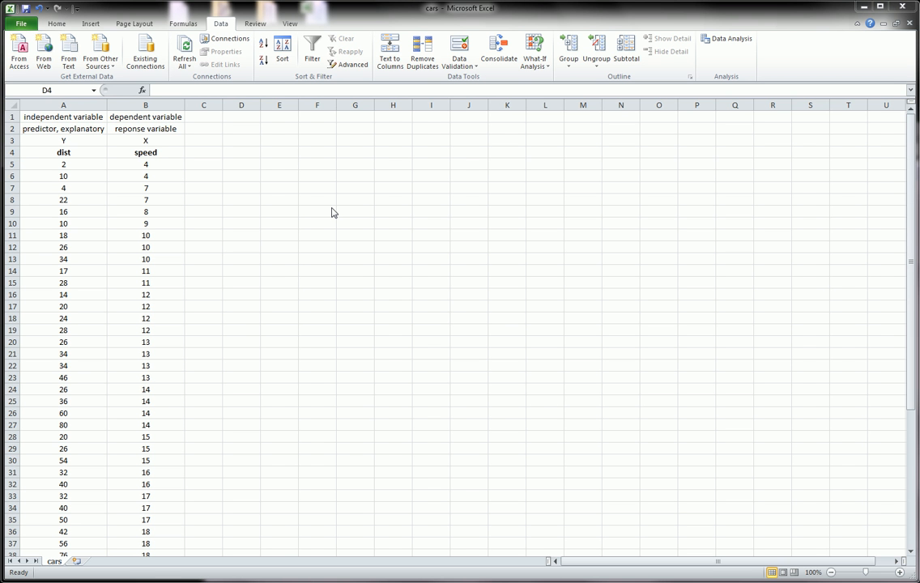
mouse_move(71, 153)
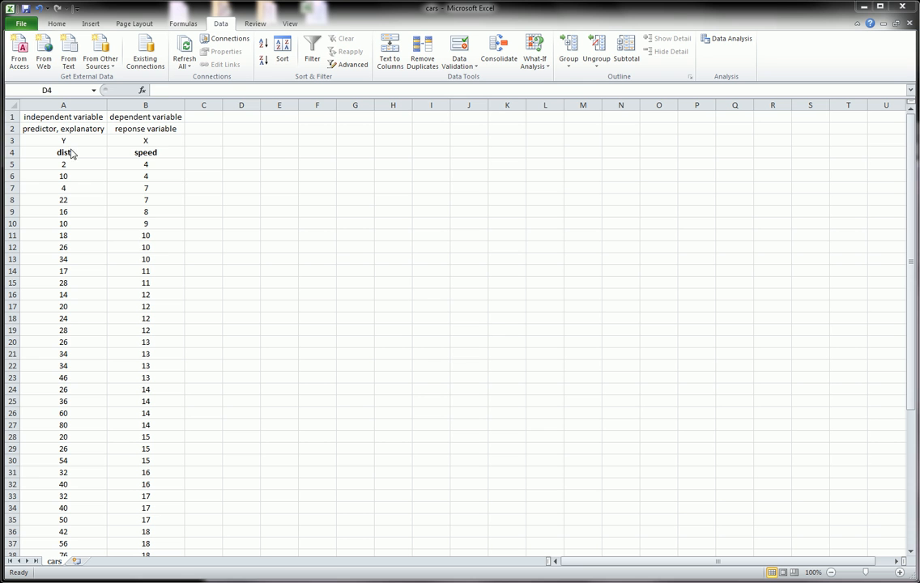
Step: Point out the speed and dist headers and their first values in the data
click(146, 224)
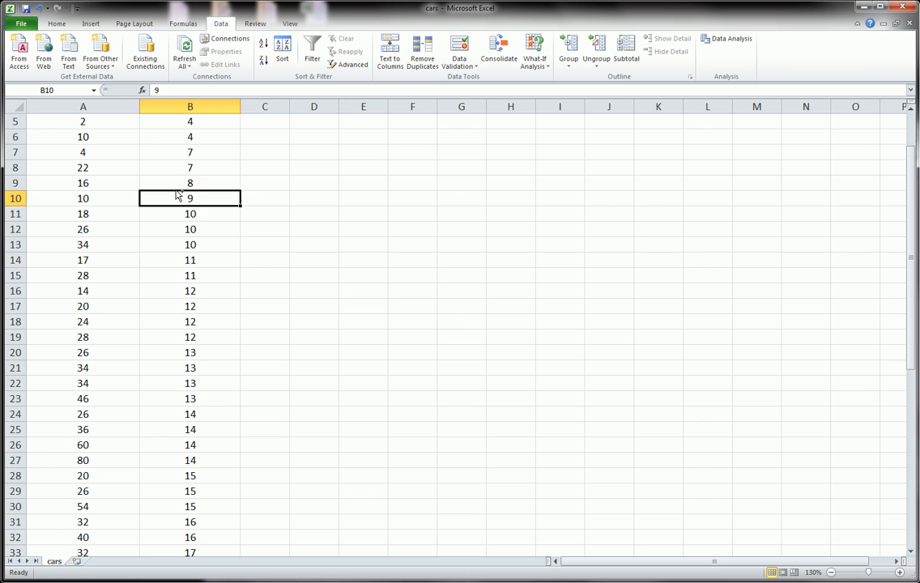
scroll(up, 3)
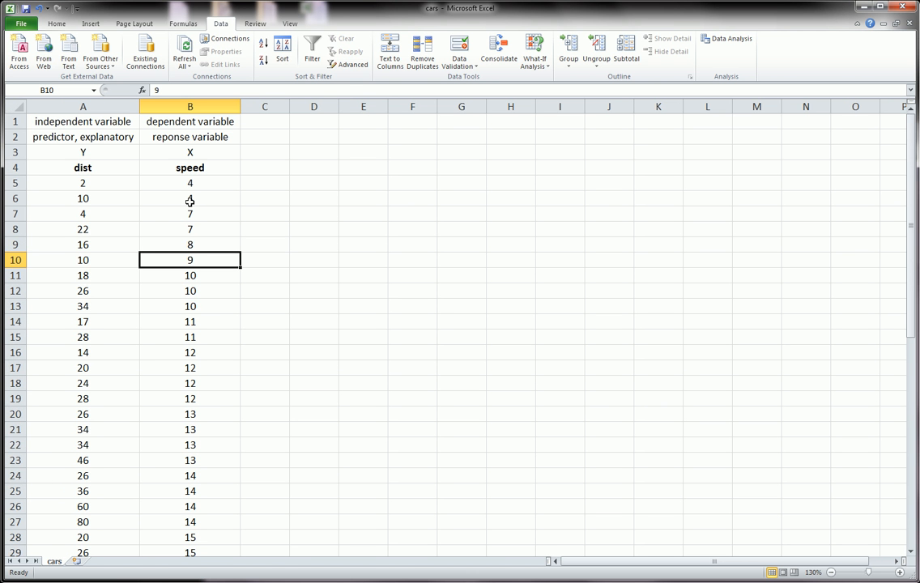
mouse_move(193, 198)
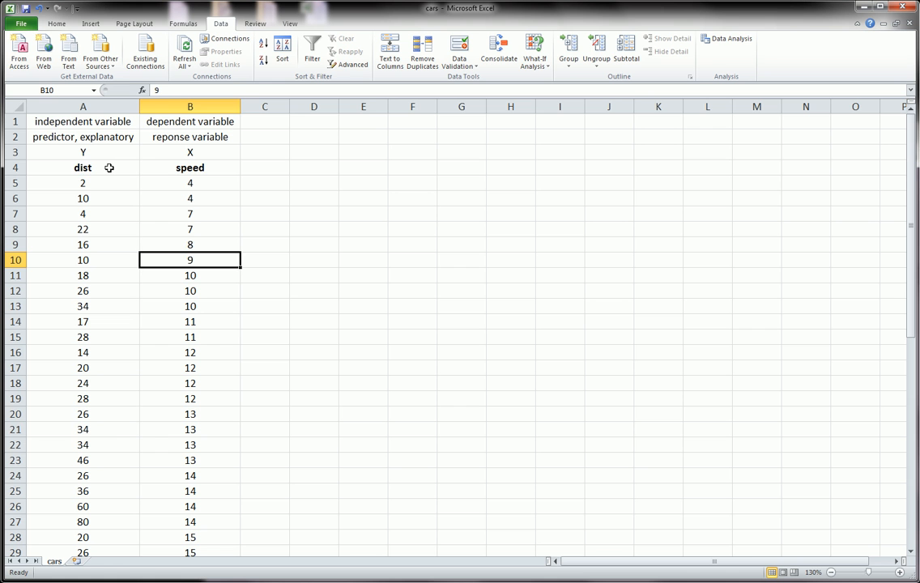
click(190, 168)
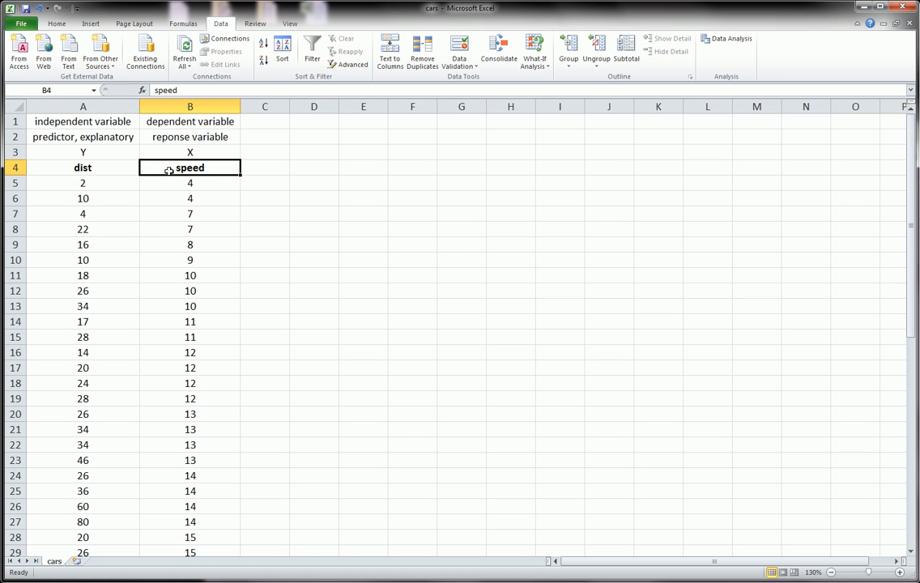
mouse_move(123, 172)
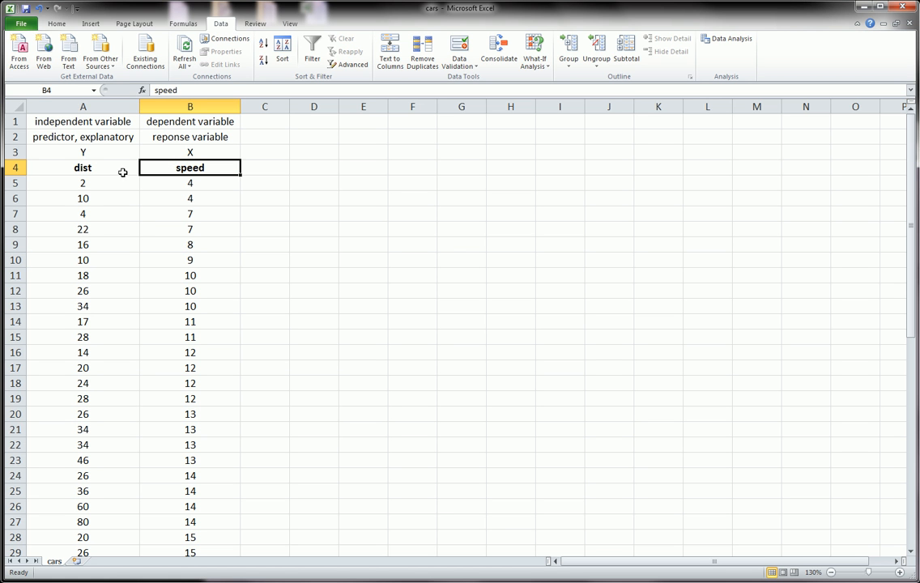
click(83, 167)
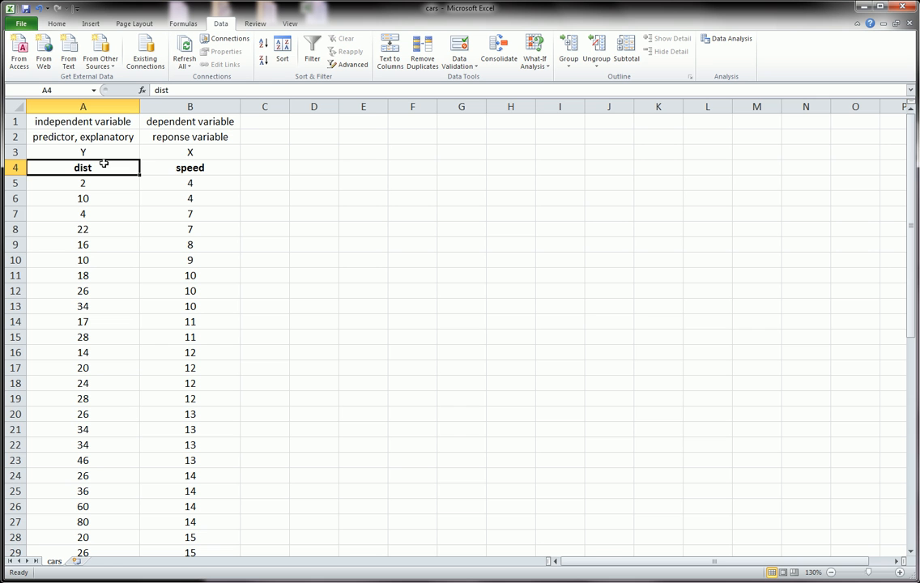
mouse_move(146, 153)
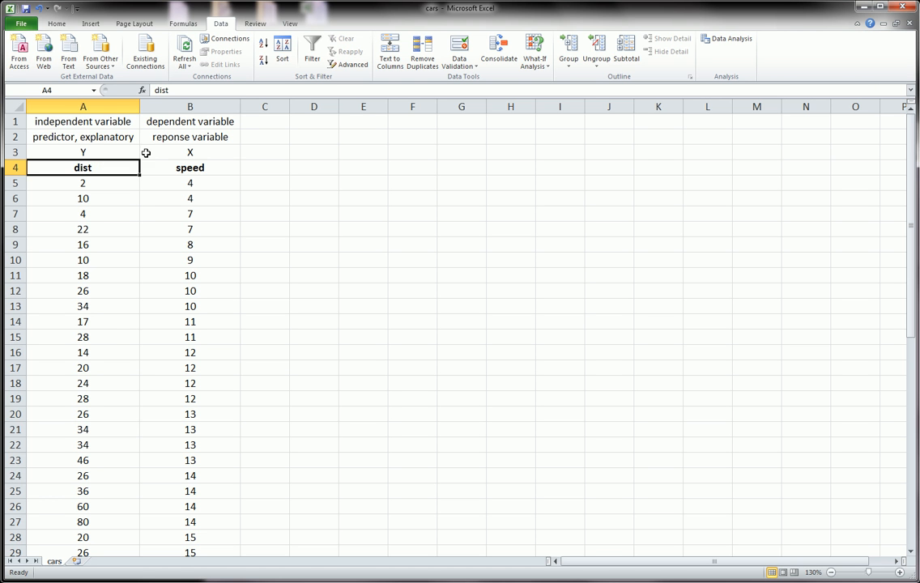
click(189, 168)
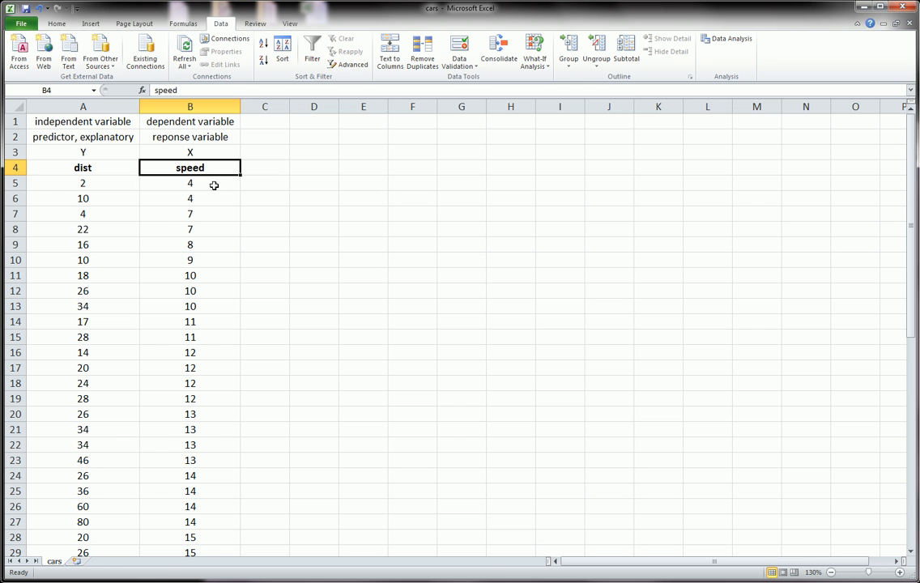
click(82, 183)
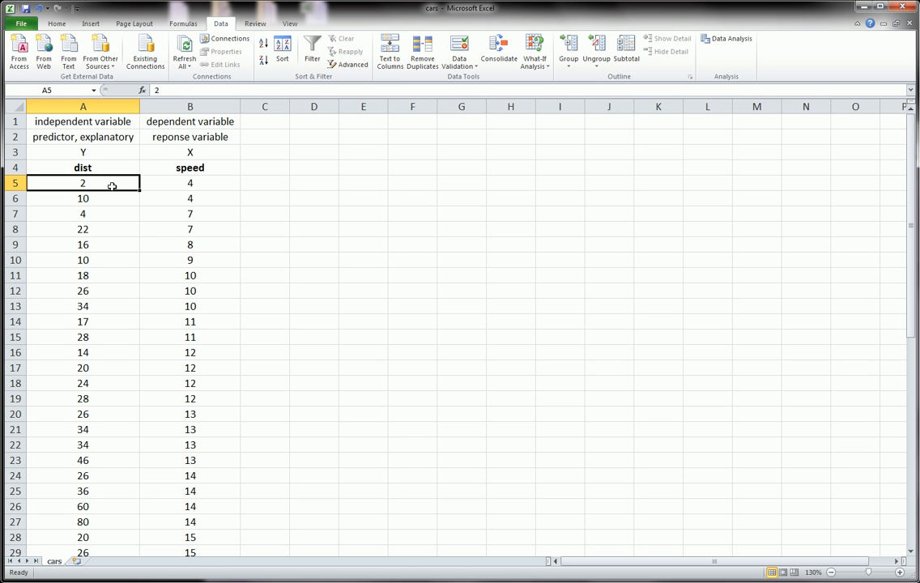
click(189, 182)
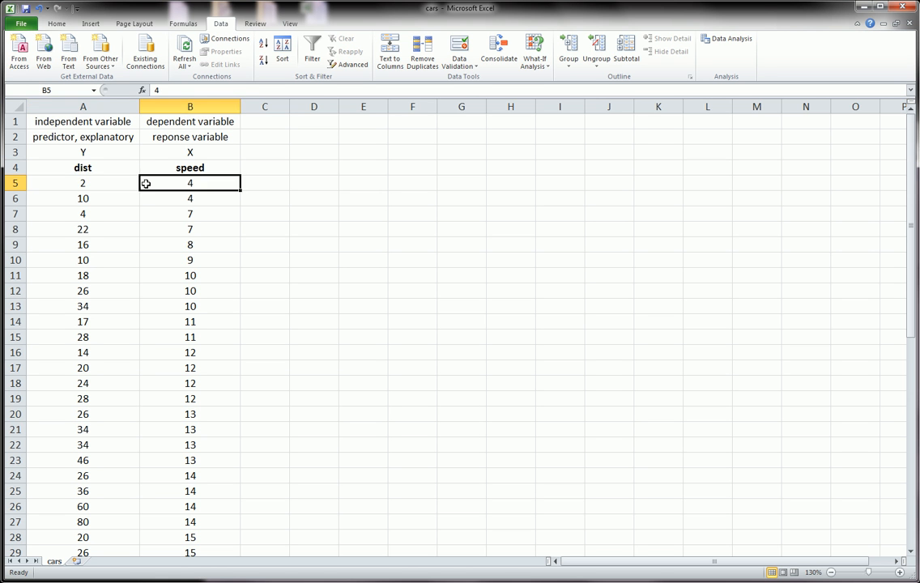
click(83, 182)
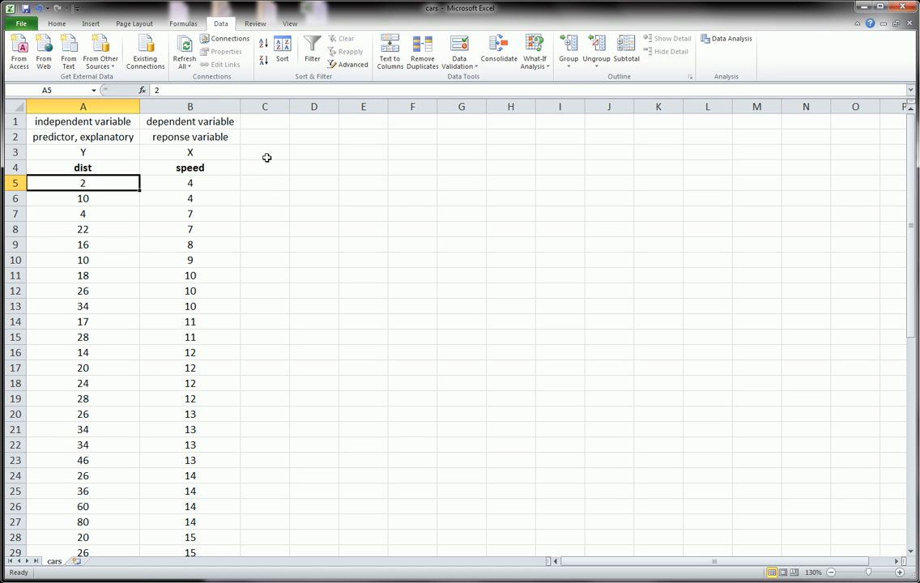
Step: Enter 'We want to be able to predict stopping distance (dist) with speed.' in D1
click(313, 121)
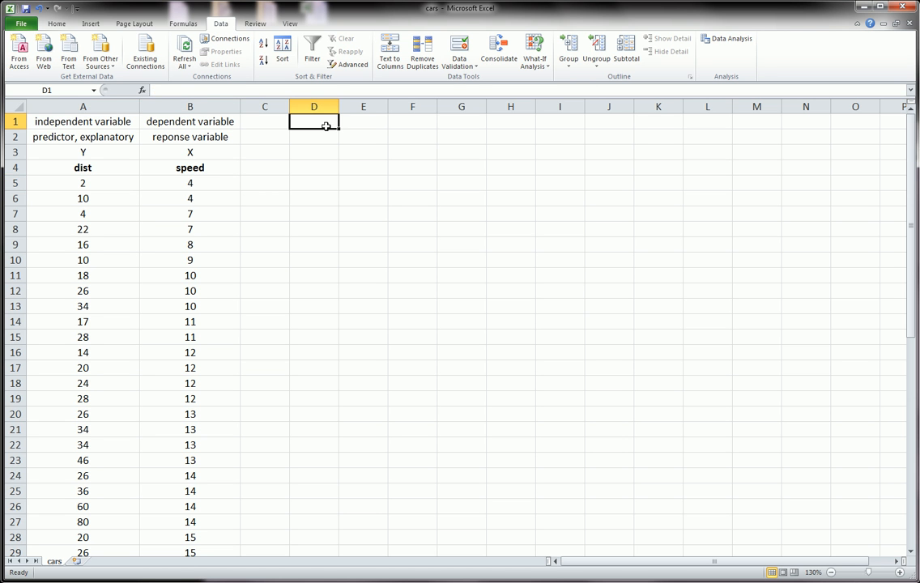
text(We want)
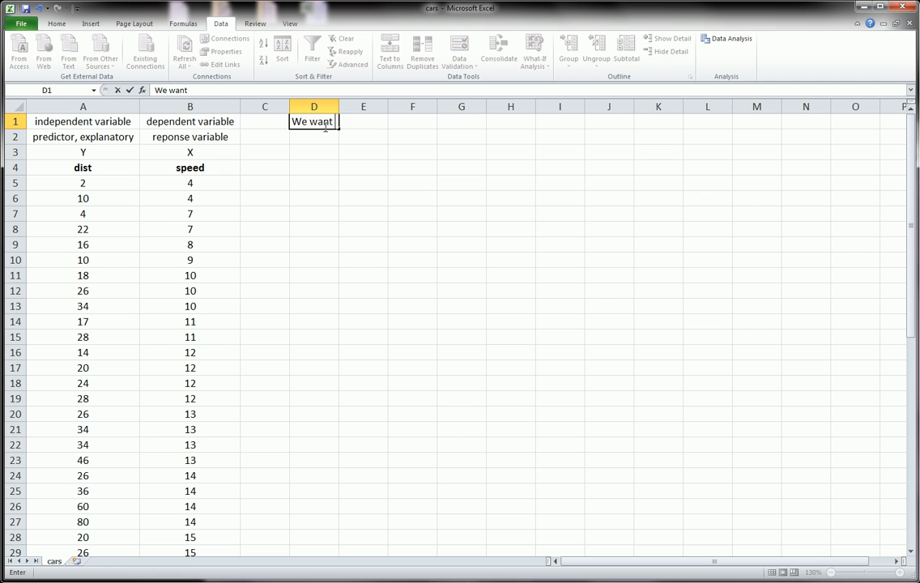
text(to be able t)
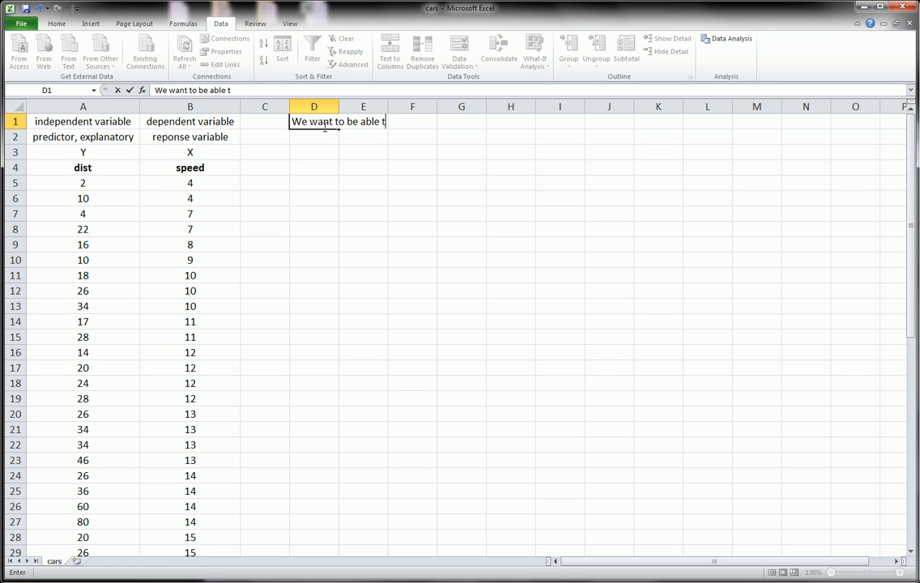
text(o predict)
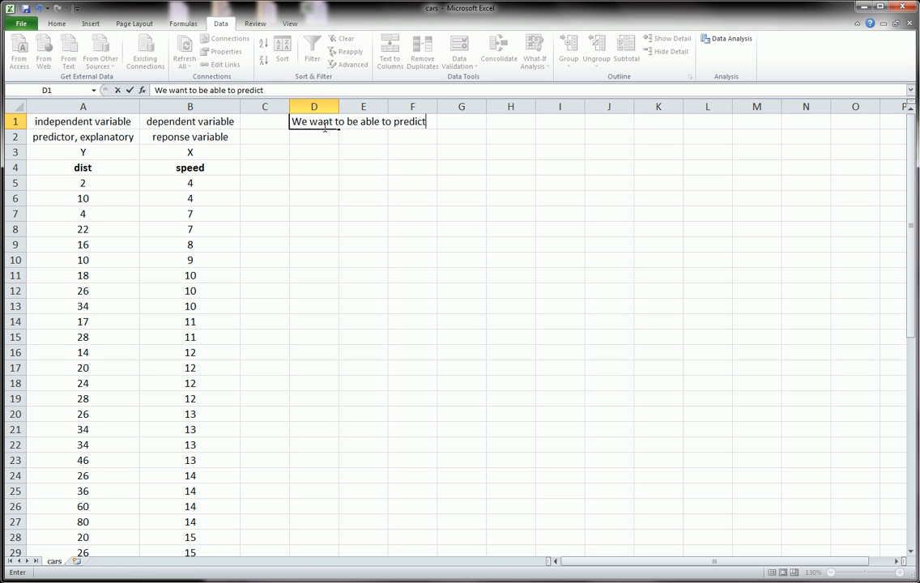
text(s)
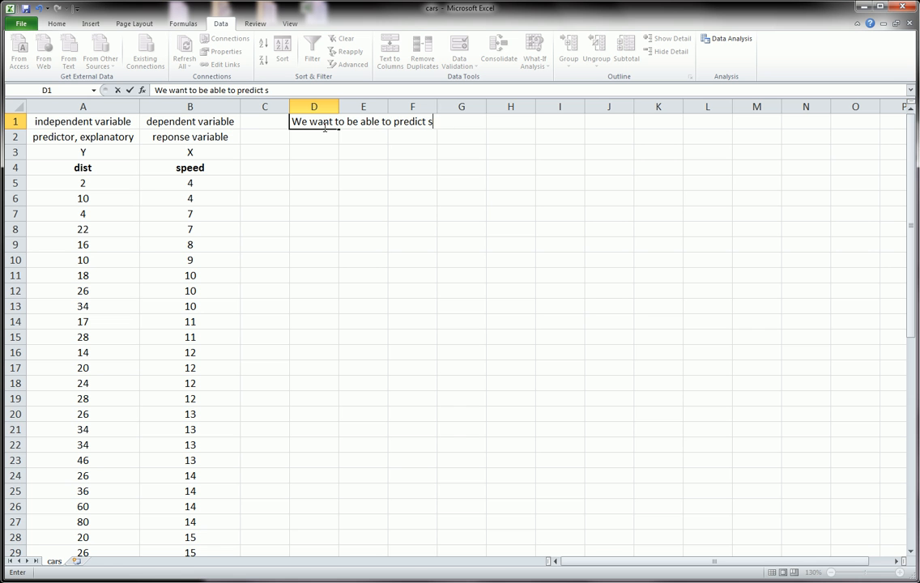
text(toppin)
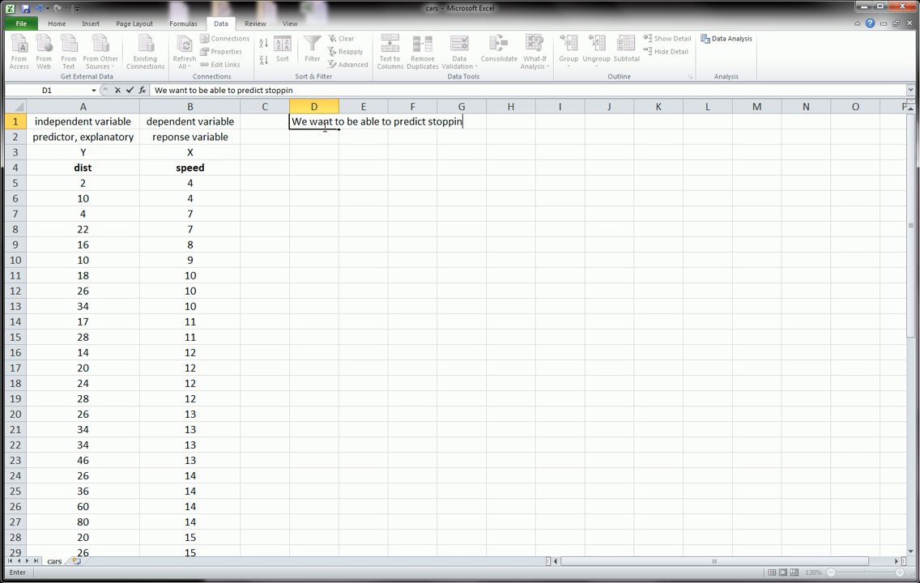
text(g)
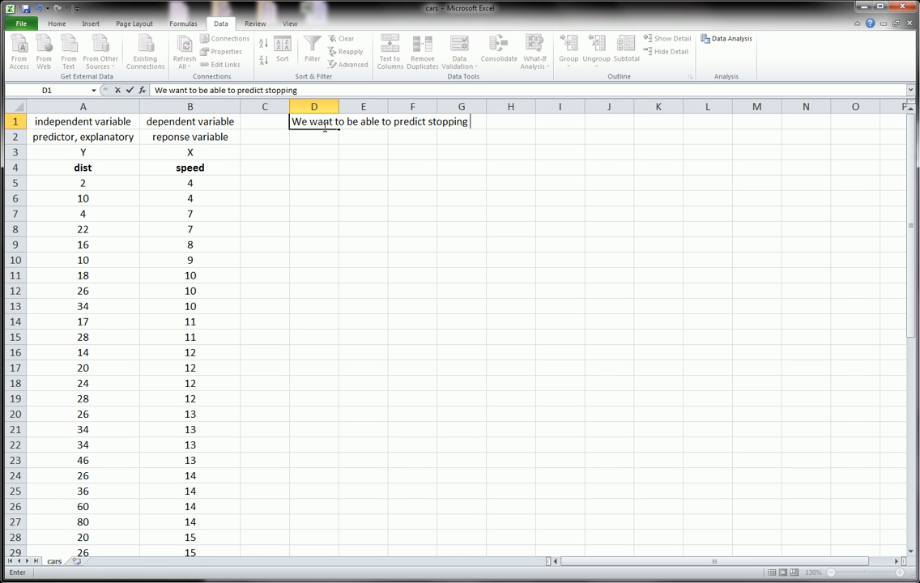
text(distance ()
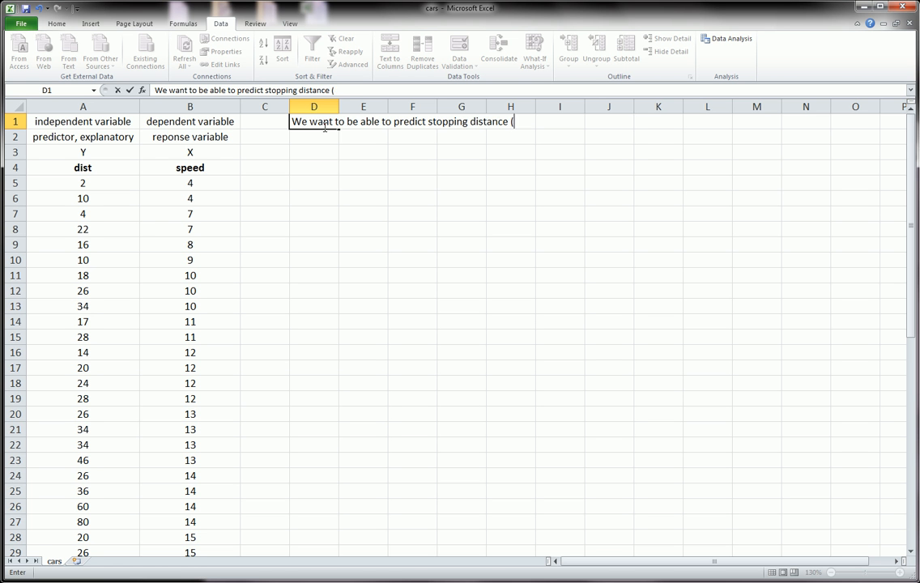
text(dist))
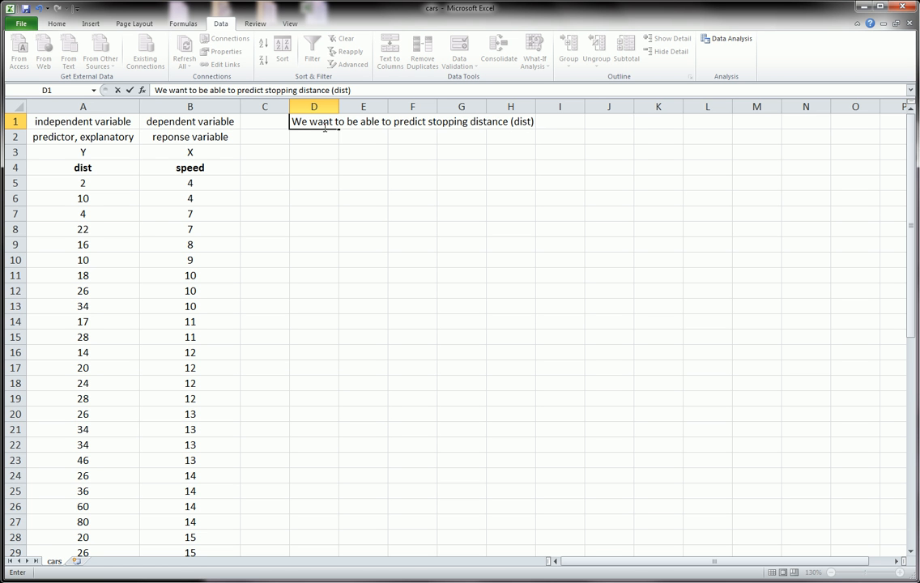
text(with)
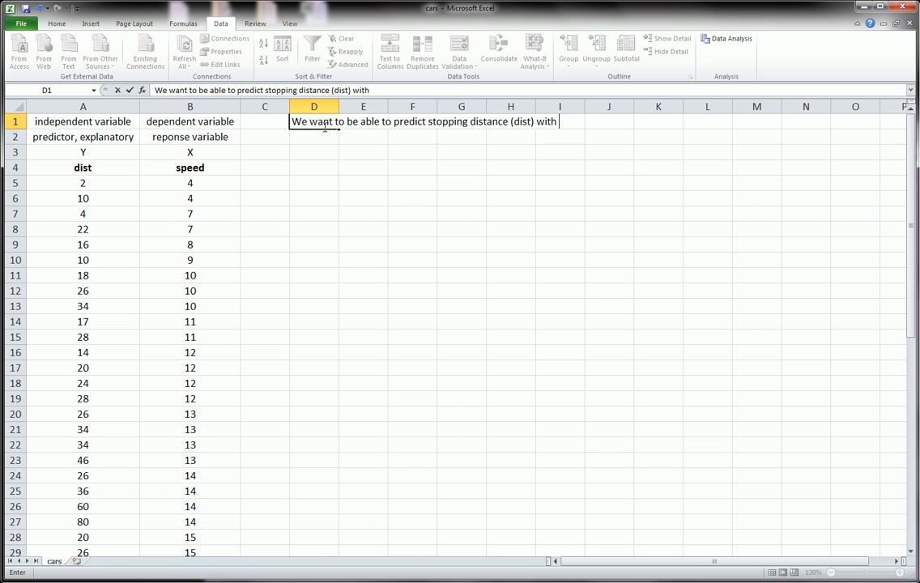
text(speed)
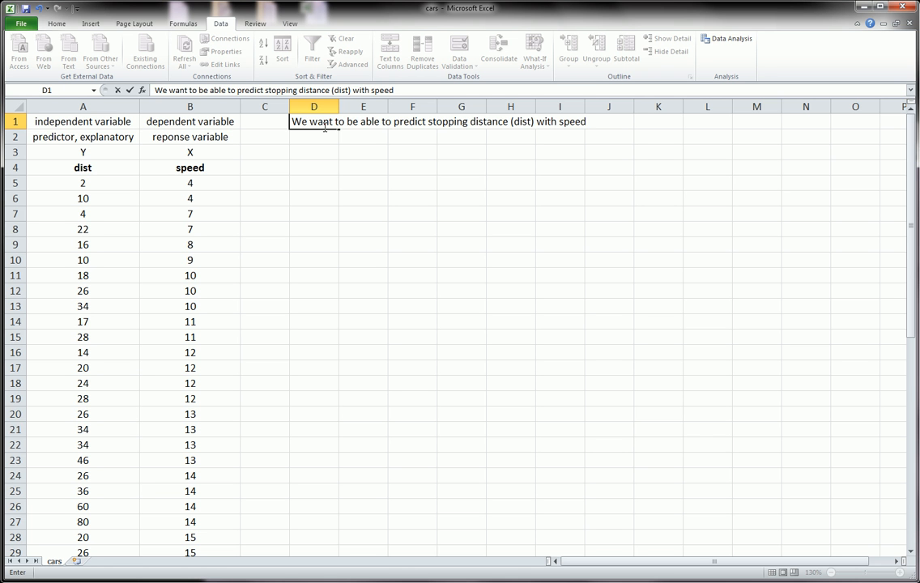
text(.)
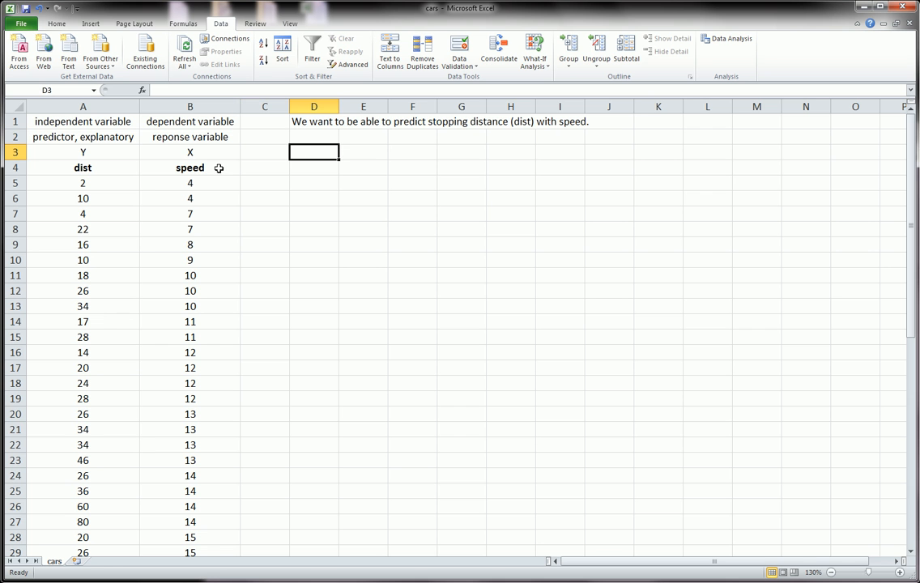
Step: Point out the X and response variable labels and select both in column B
click(189, 152)
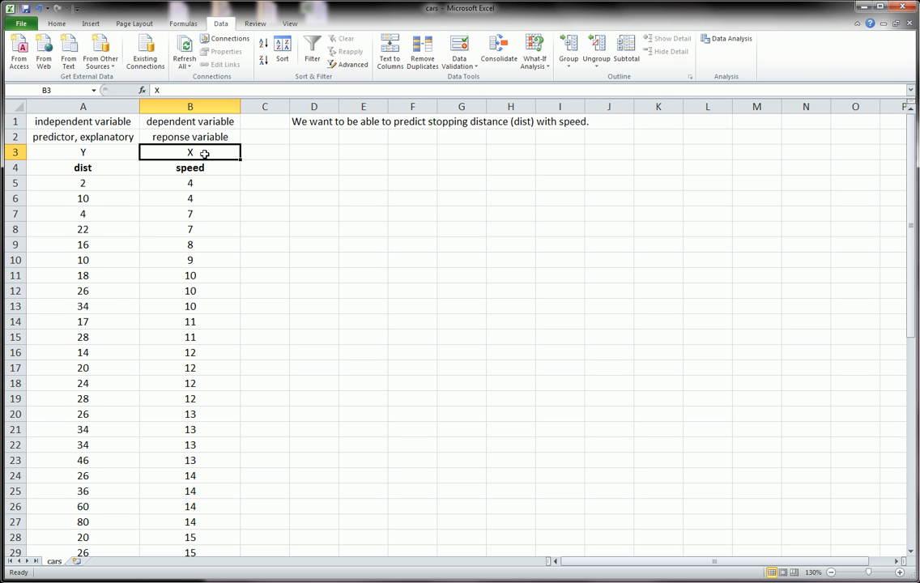
mouse_move(206, 150)
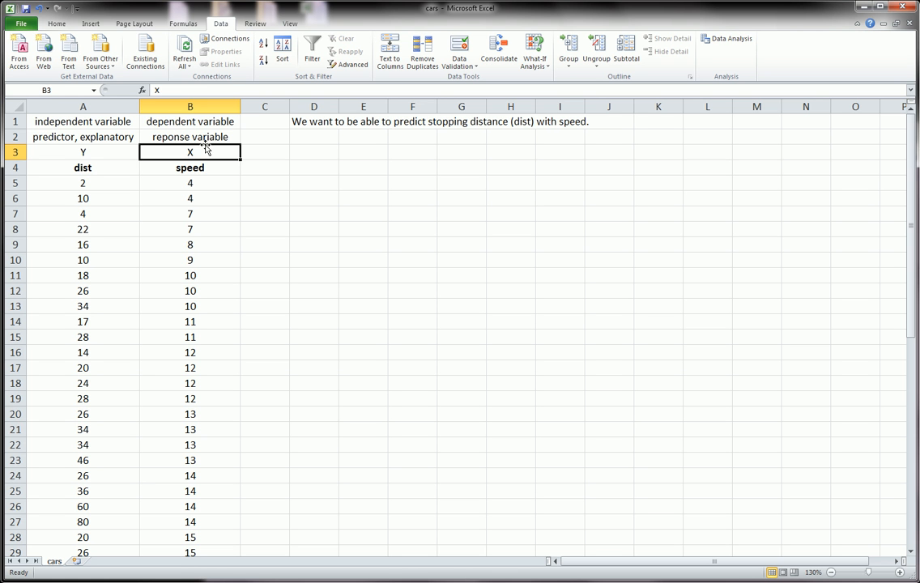
click(189, 136)
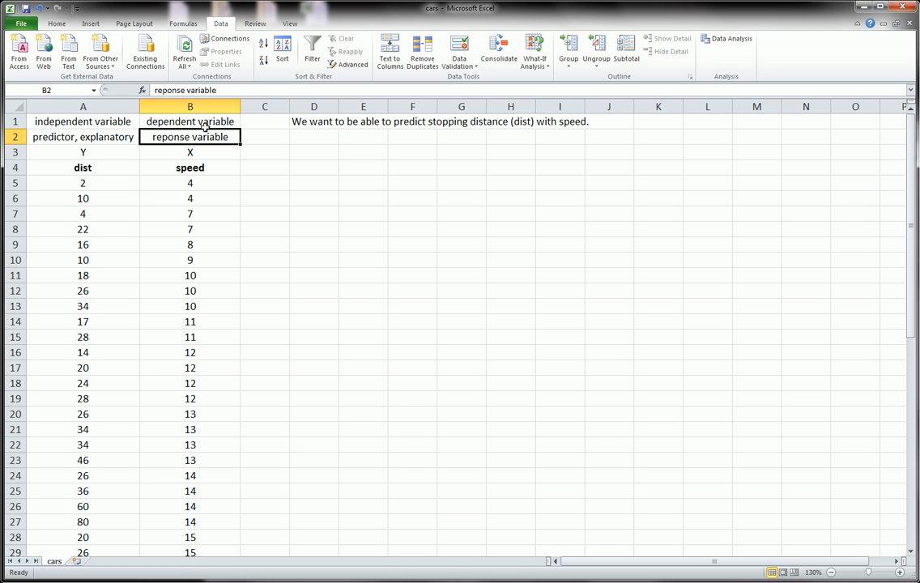
drag(190, 136, 190, 121)
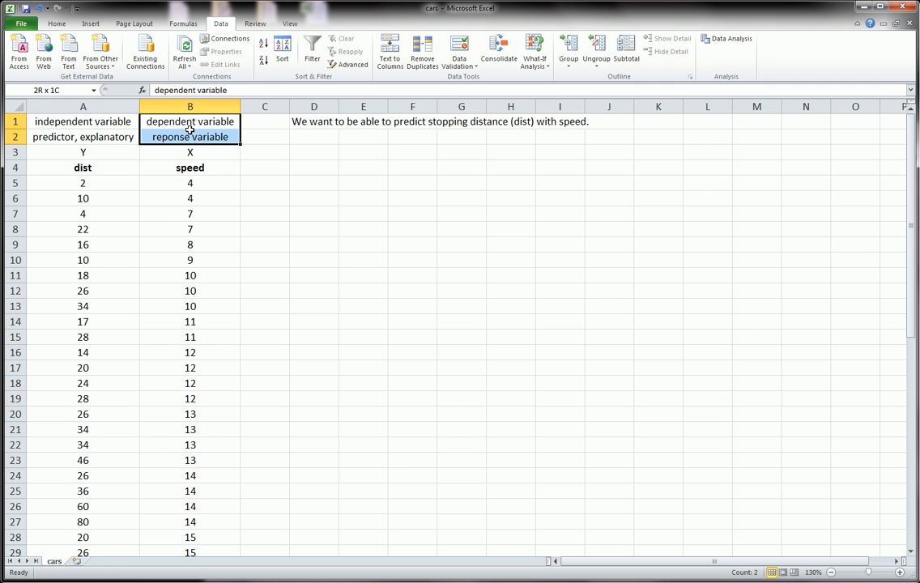
Step: Clear the old column B labels and enter 'predictor variable' in B1
key(Delete)
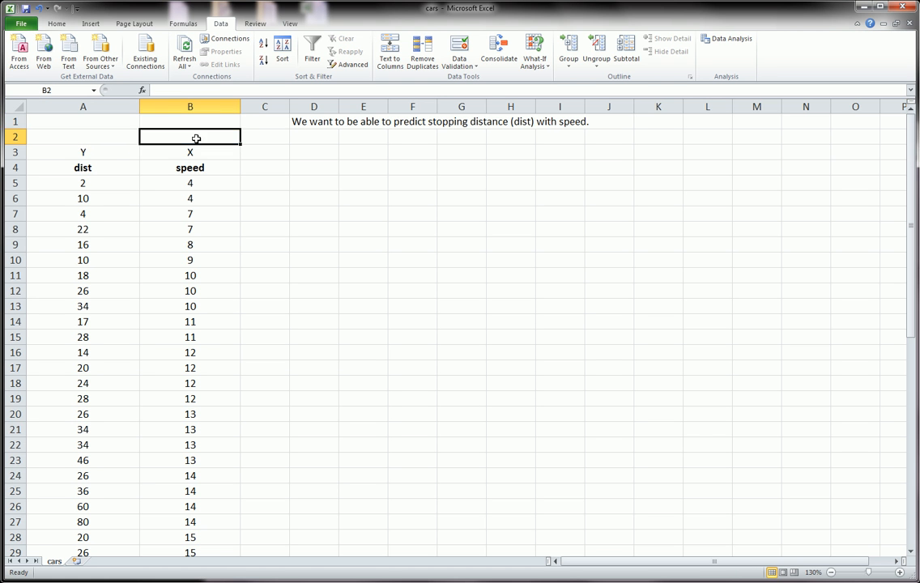
click(190, 121)
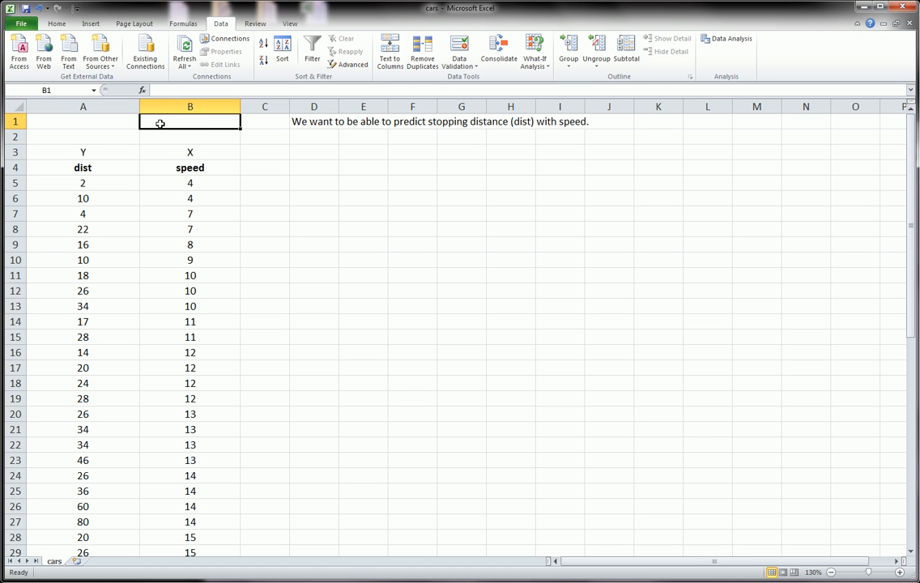
text(predic)
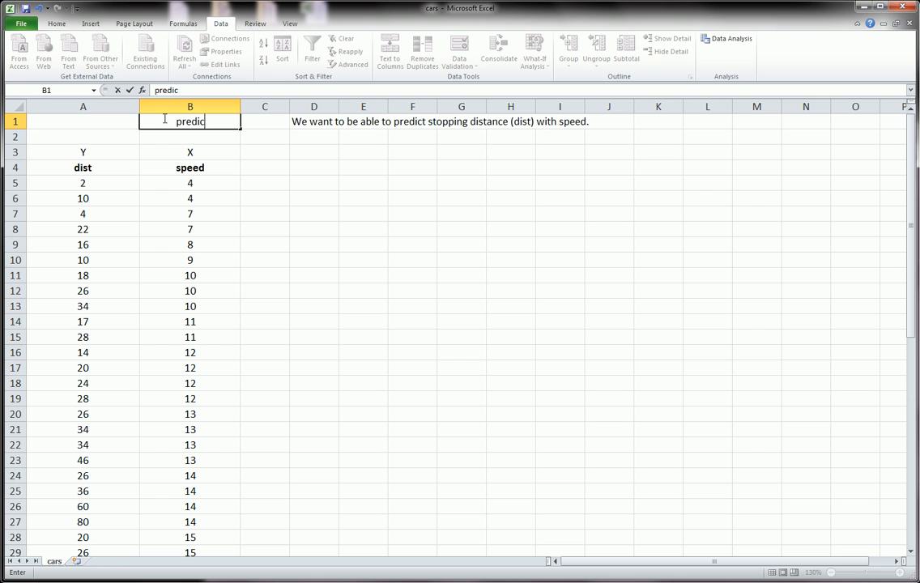
text(tor variable)
click(190, 137)
text(independent va)
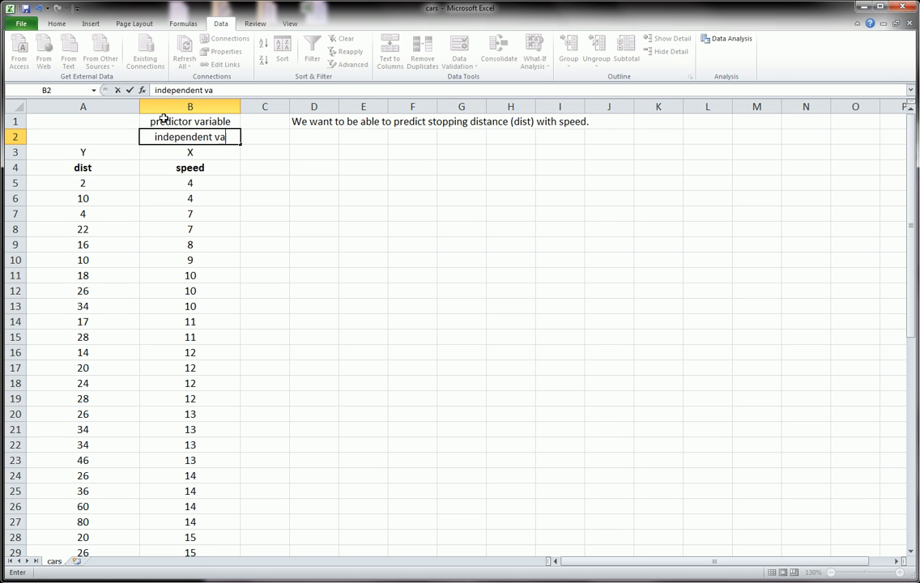
text(riable)
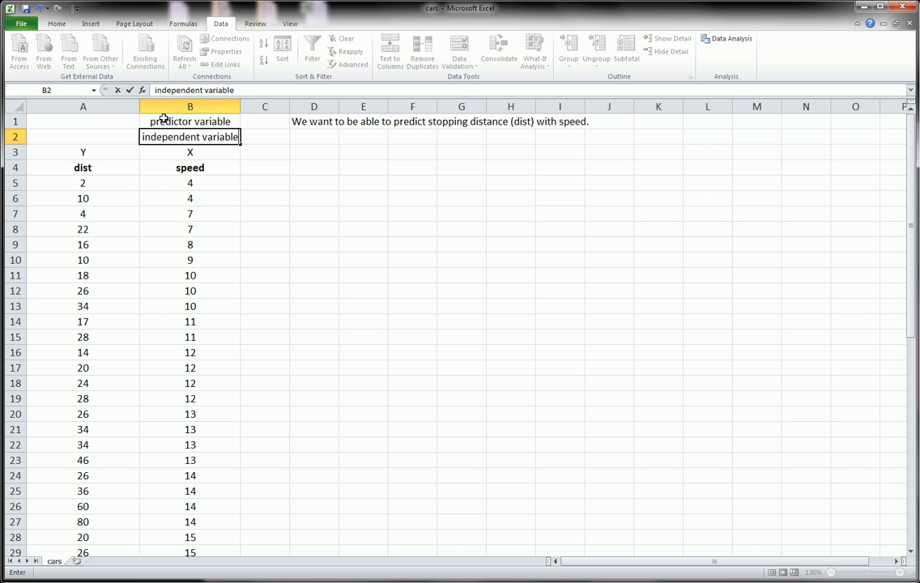
Step: Insert a third label row with 'explanatory variable' and review the speed column labels
click(265, 168)
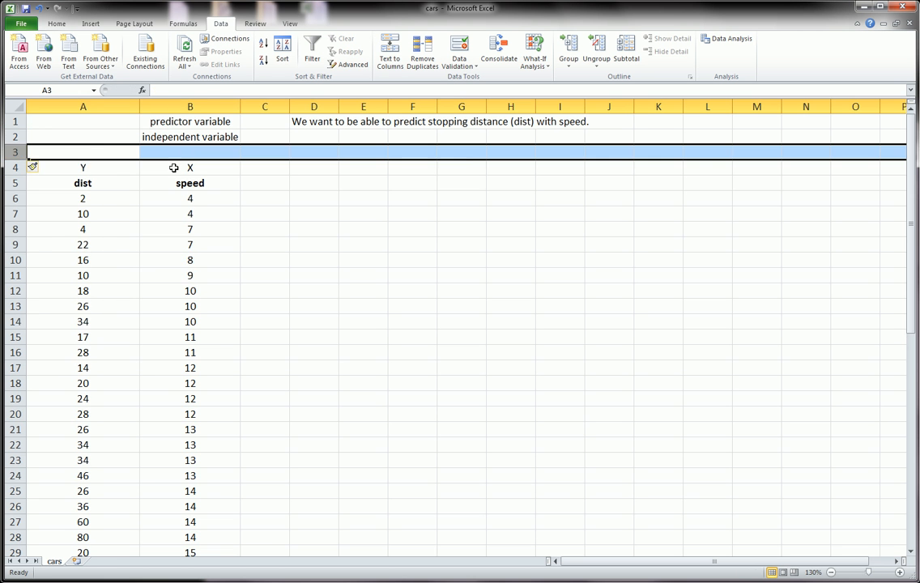
text(expla)
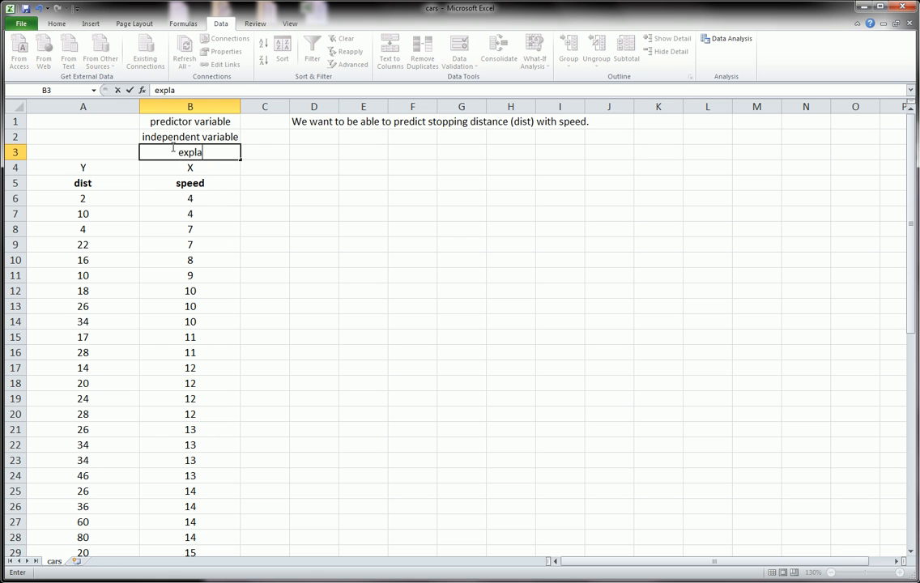
text(natory)
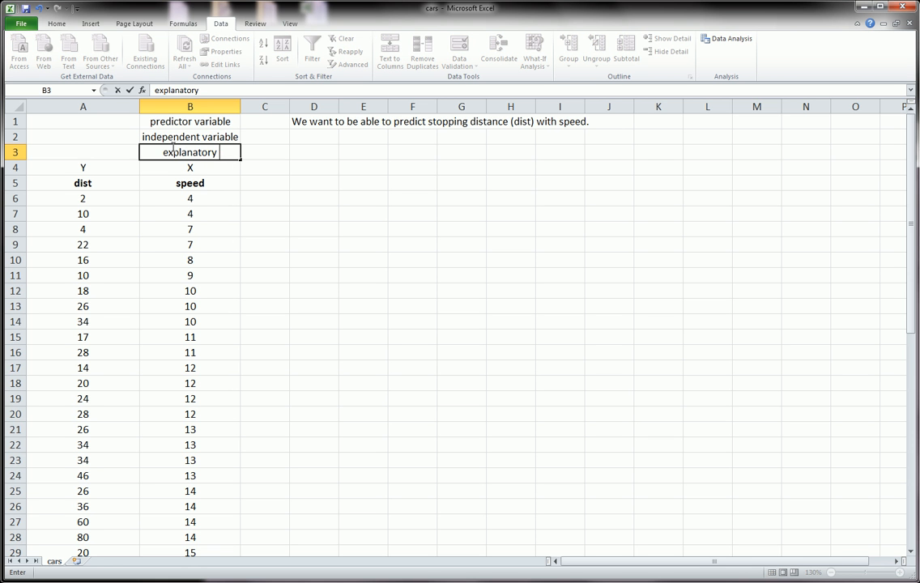
text(variable)
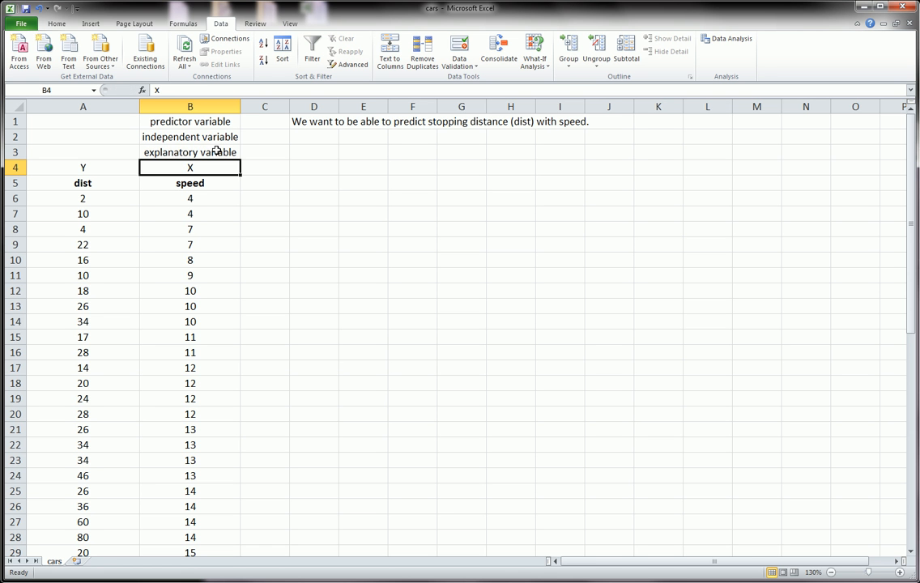
click(190, 152)
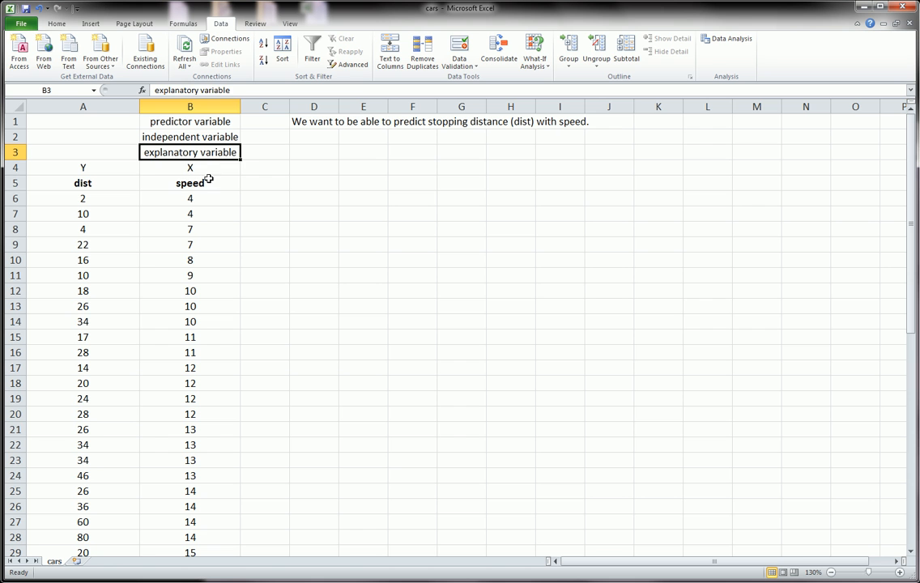
click(190, 183)
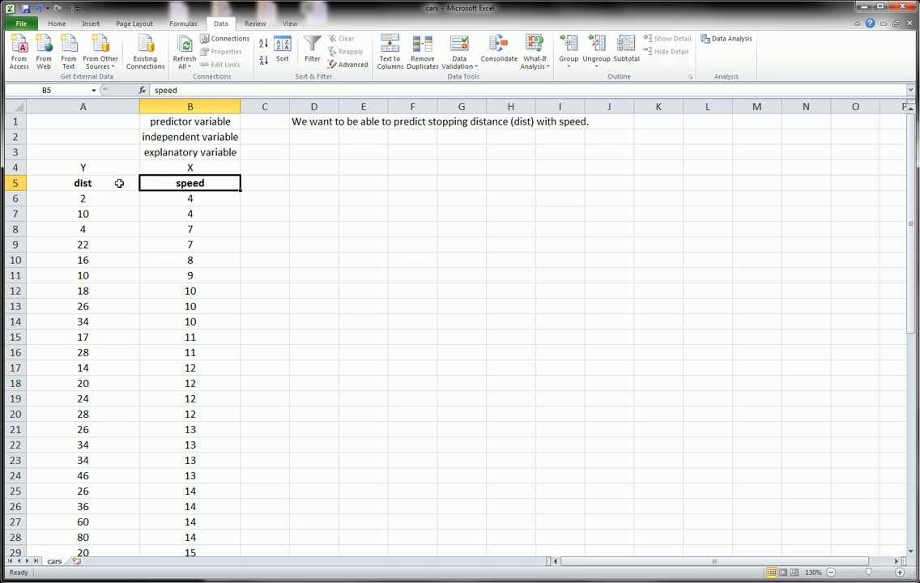
click(82, 183)
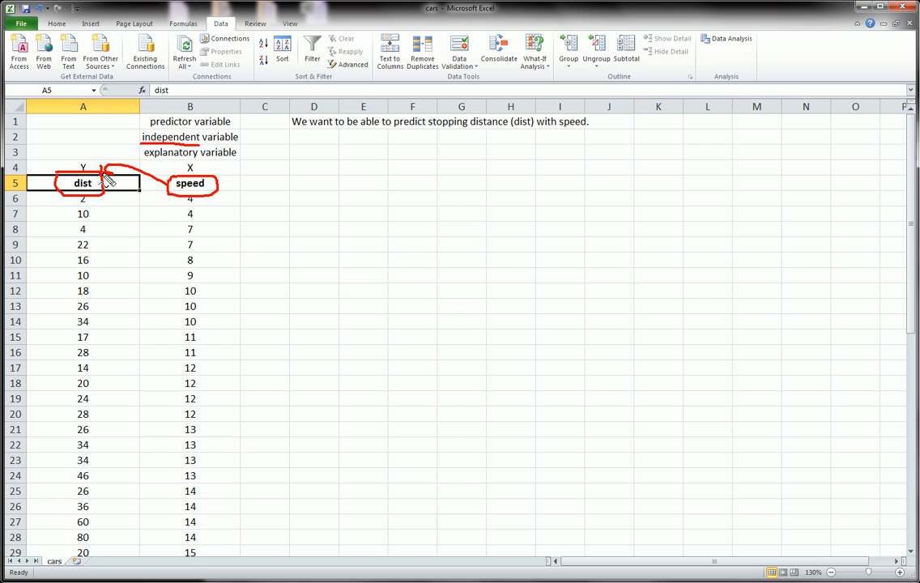
mouse_move(208, 291)
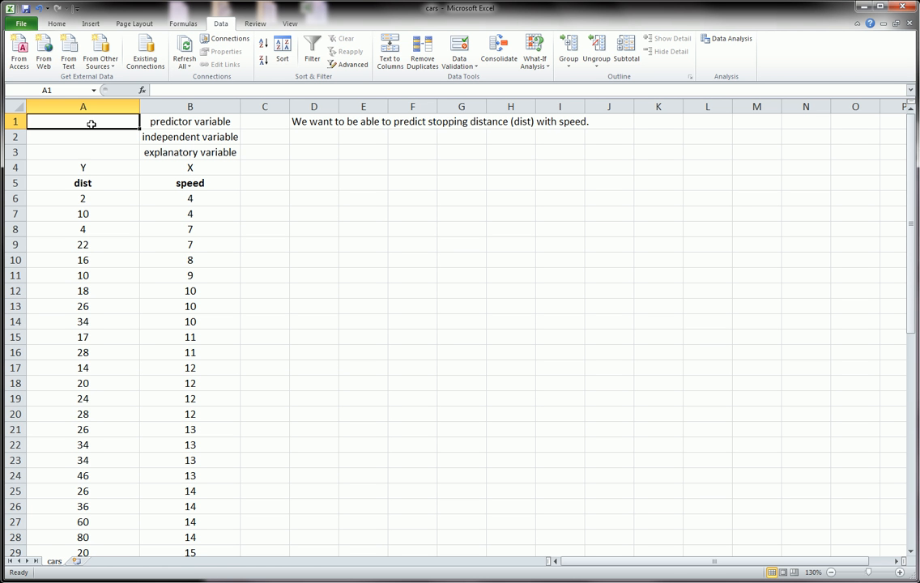
Step: Enter 'dependent variable' and 'response variable' above the dist column's Y marker
text(dependent)
click(83, 137)
text(response)
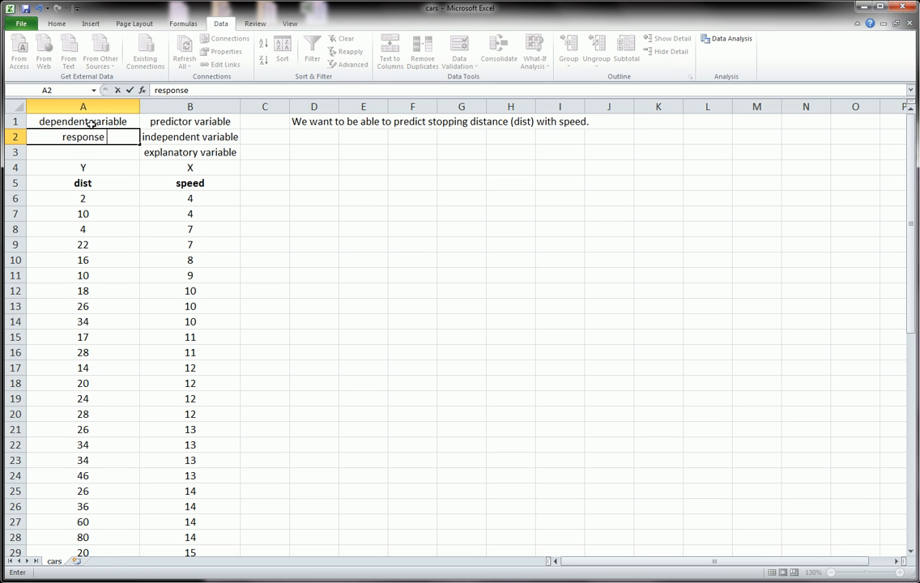
text(variable)
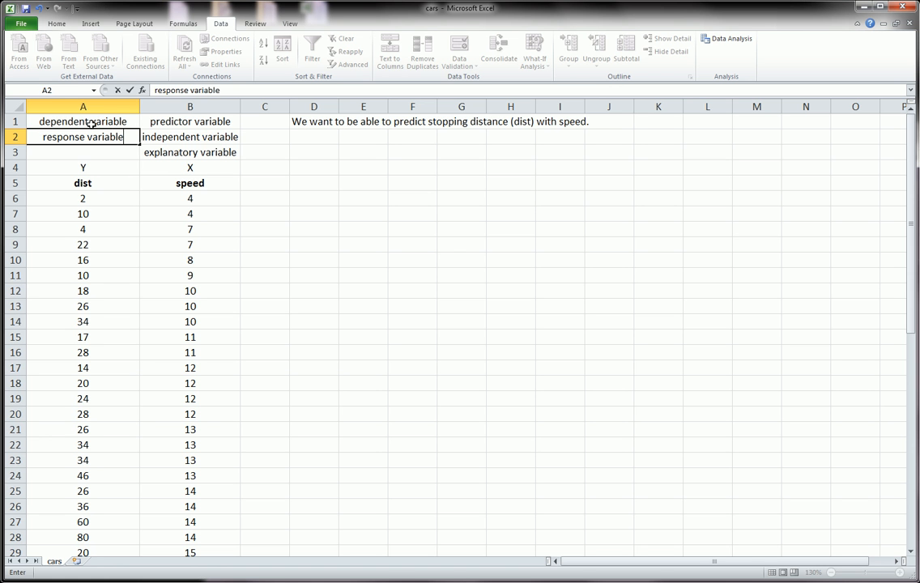
key(Return)
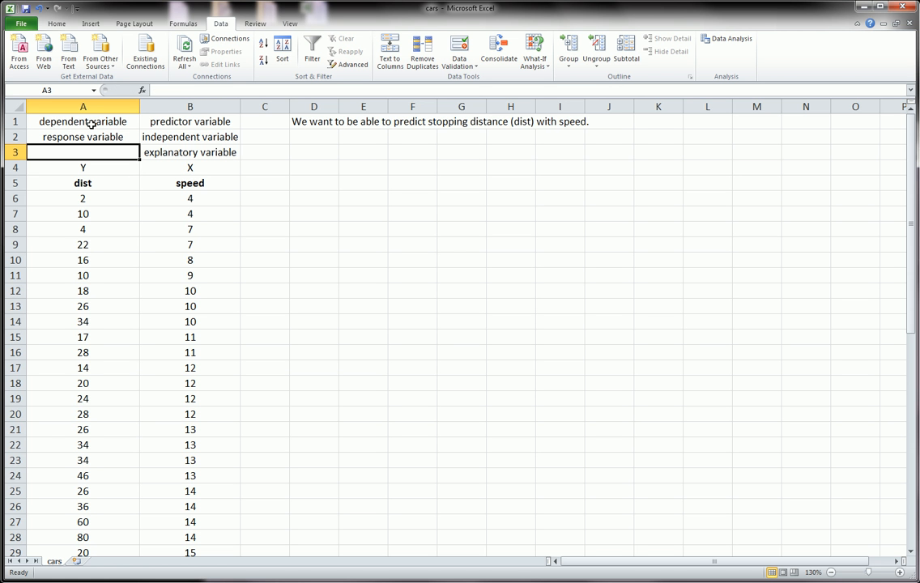
click(314, 214)
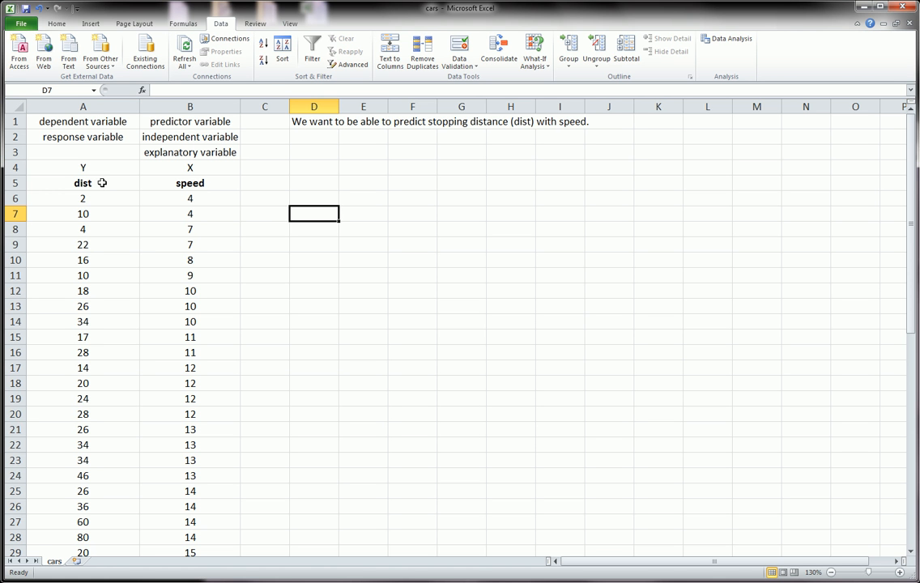
mouse_move(338, 149)
text(Bivariate data)
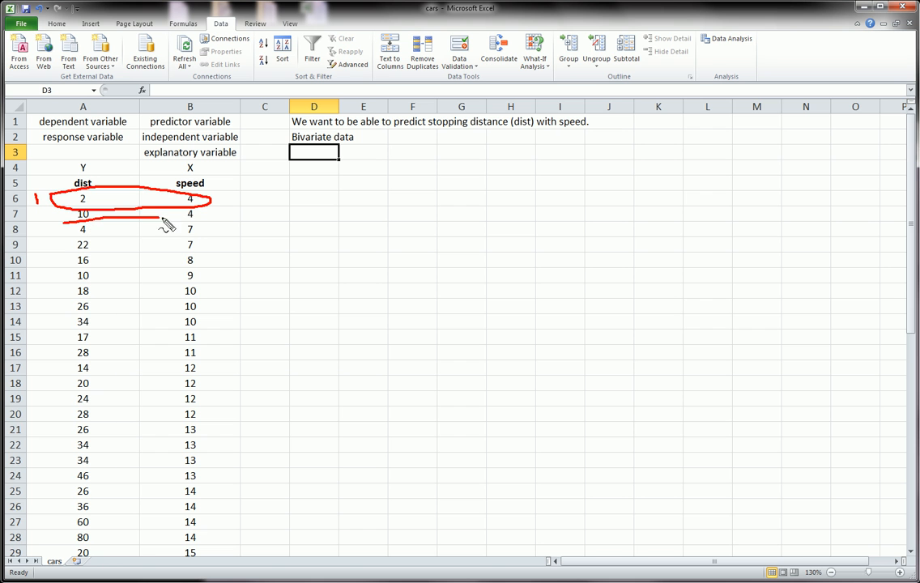
Step: Add 'Bivariate data' in D2 and select A6:A55 to confirm 50 dist values
drag(162, 229, 44, 235)
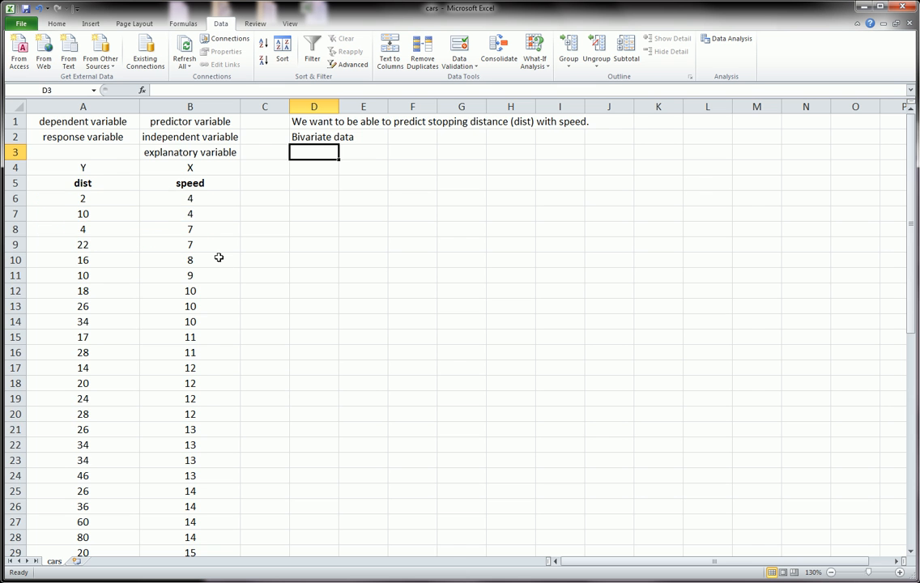
scroll(down, 3)
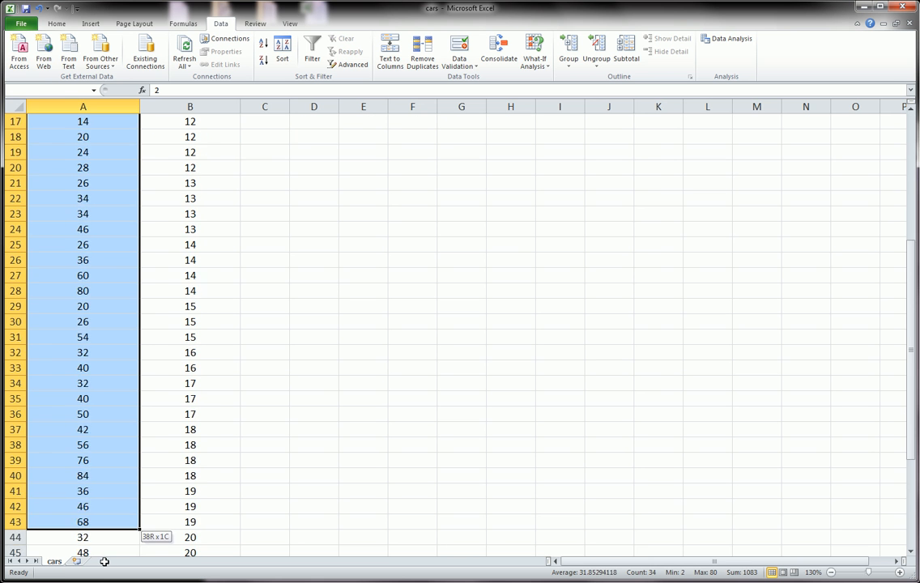
drag(83, 537, 83, 531)
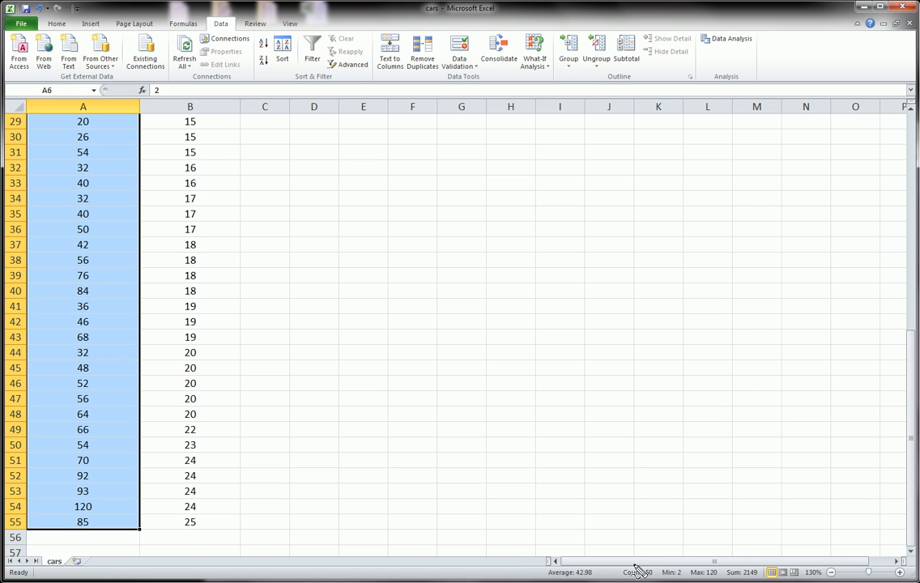
scroll(up, 3)
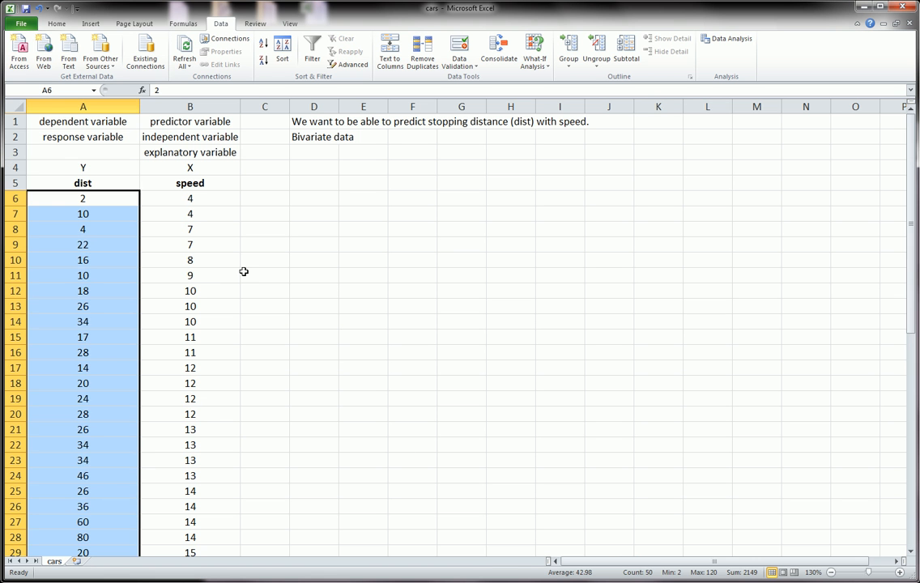
Step: Insert a Scatter with only Markers chart and move it right of the data
click(265, 275)
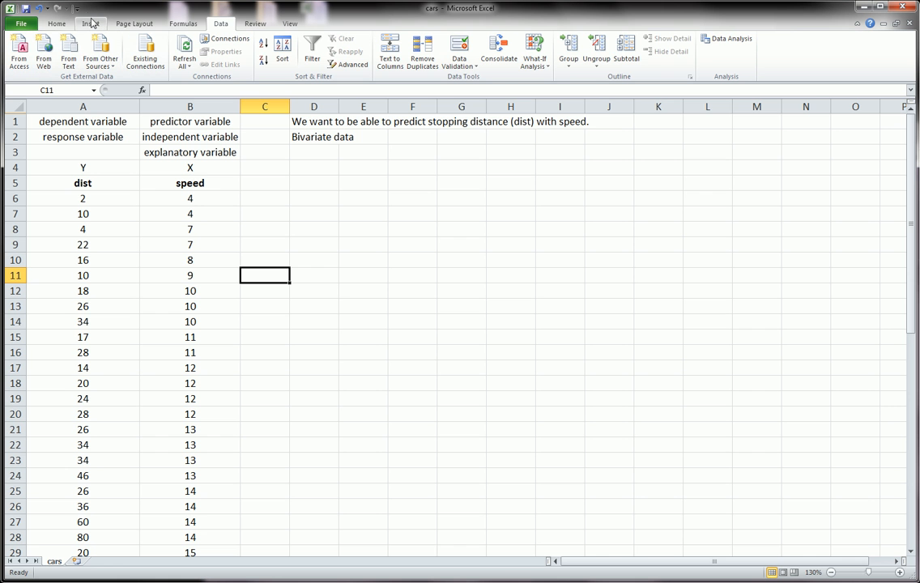
mouse_move(90, 23)
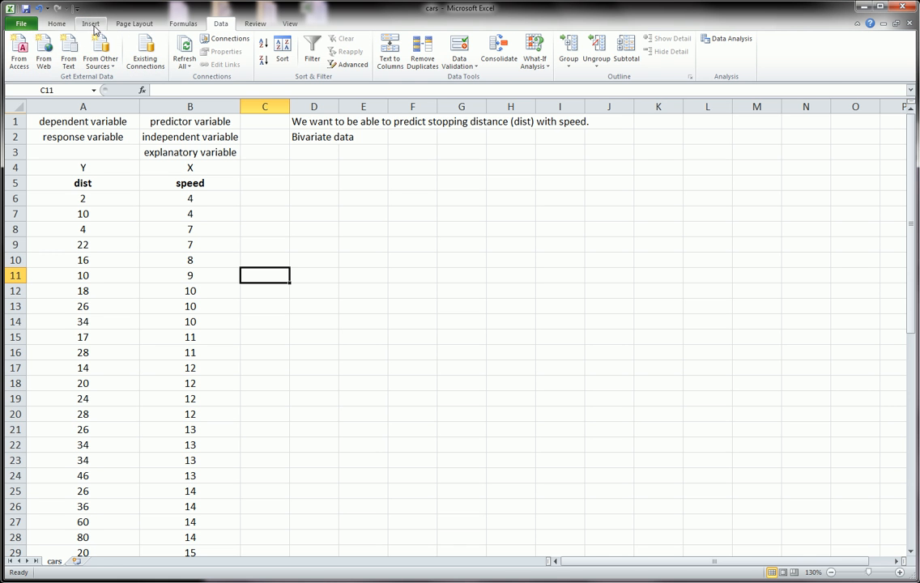
click(356, 49)
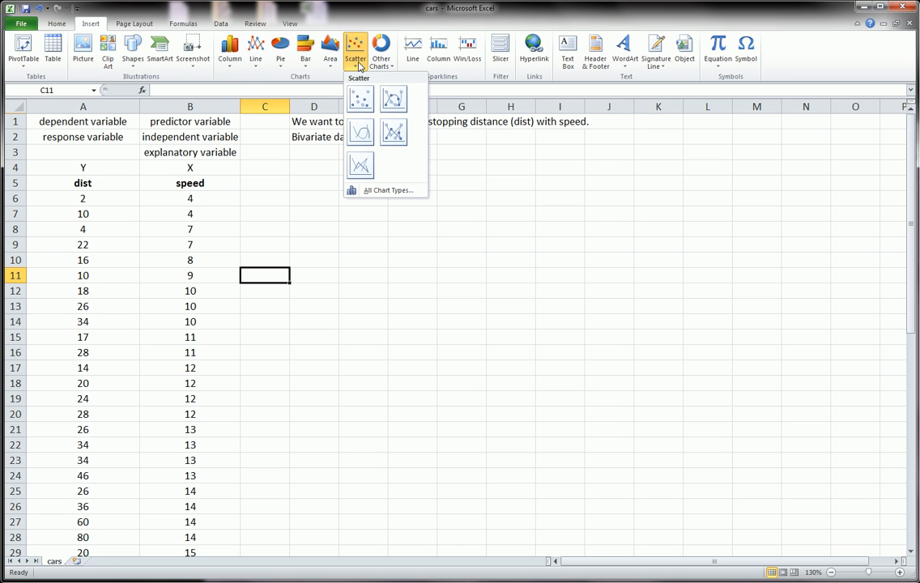
mouse_move(359, 99)
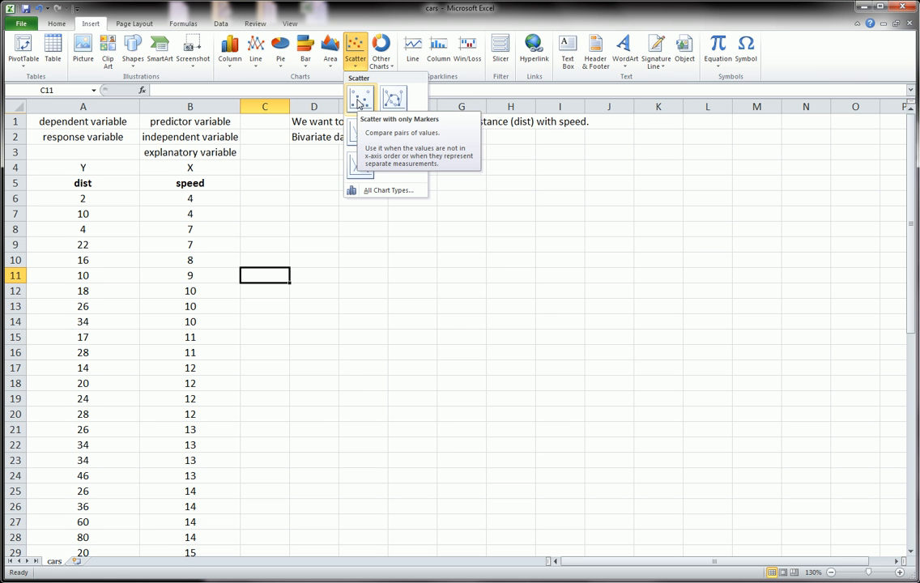
click(359, 97)
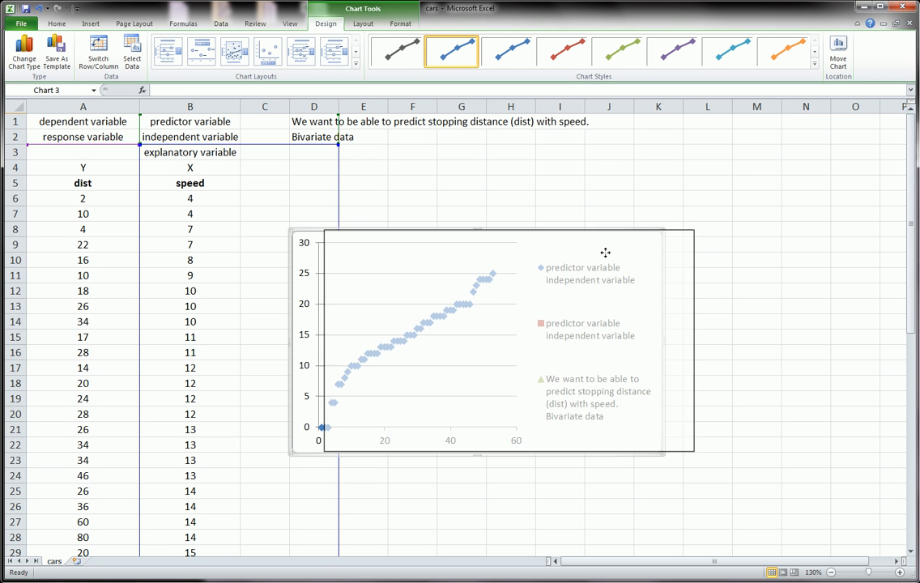
drag(478, 340, 538, 327)
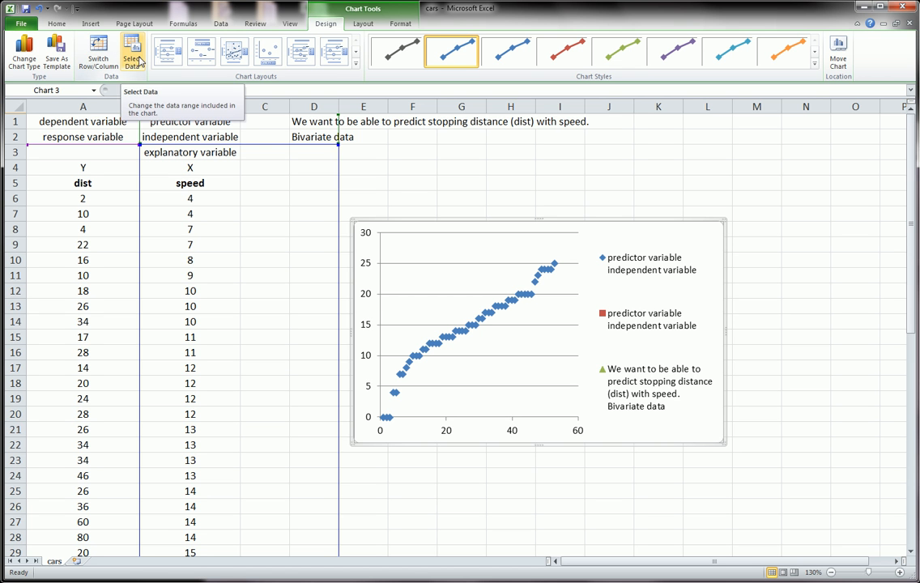
mouse_move(385, 9)
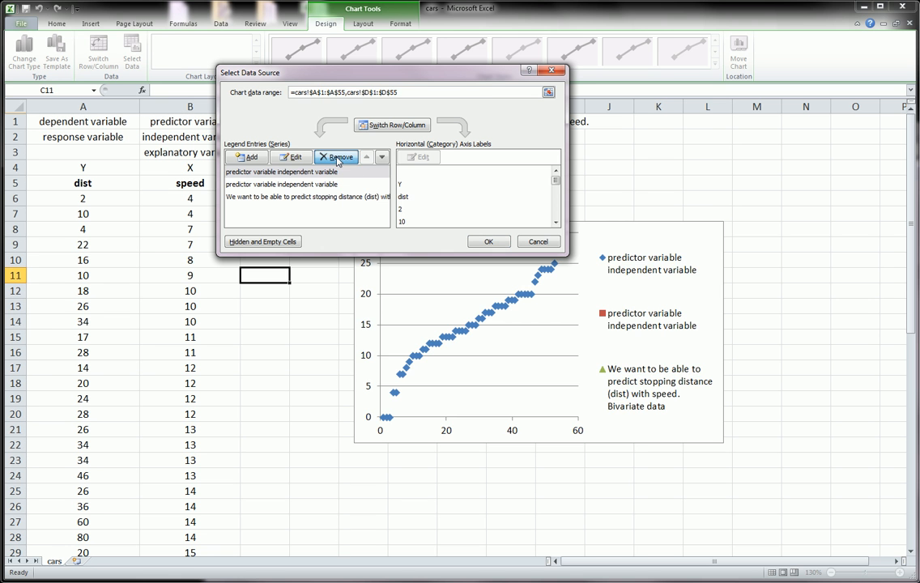
Step: Remove the unwanted series in Select Data Source and start a new series' X values
click(336, 156)
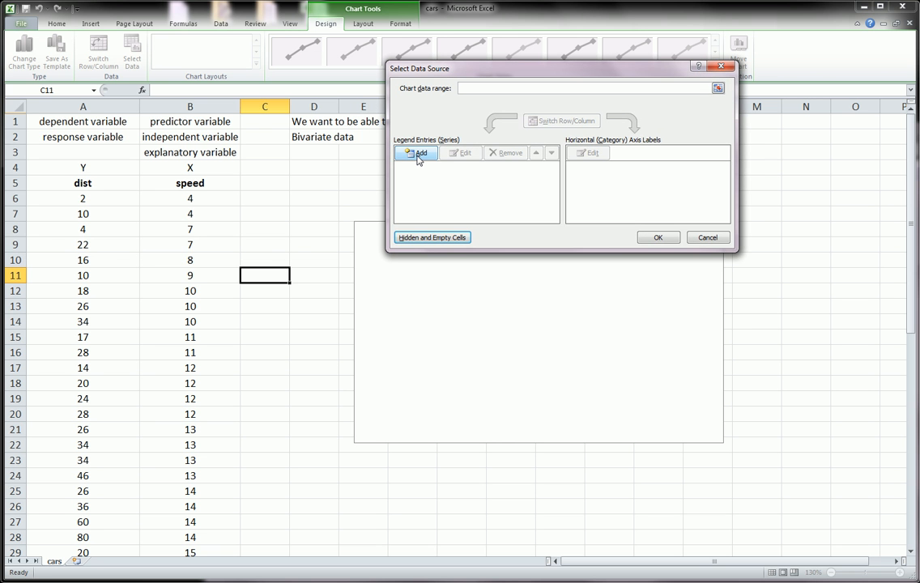
click(420, 153)
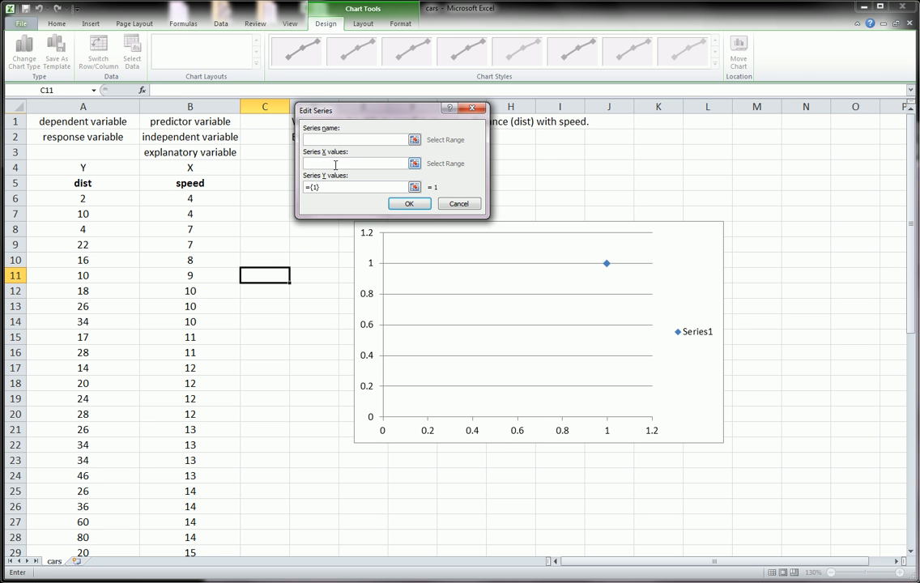
click(357, 163)
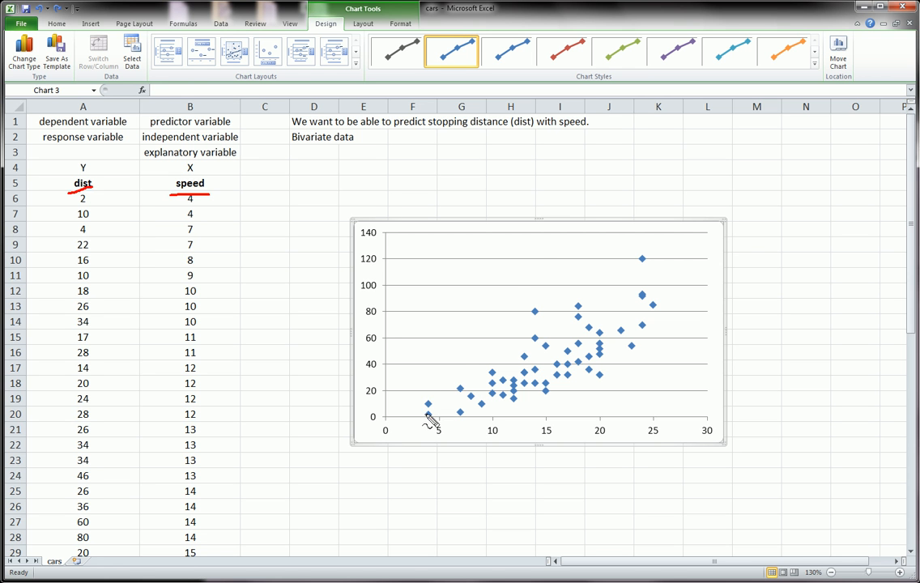
mouse_move(421, 414)
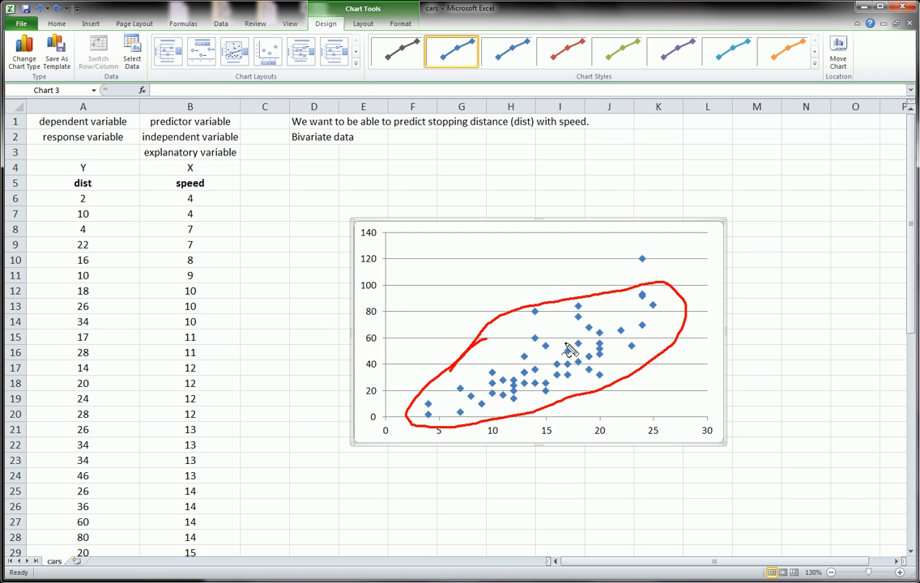
mouse_move(515, 315)
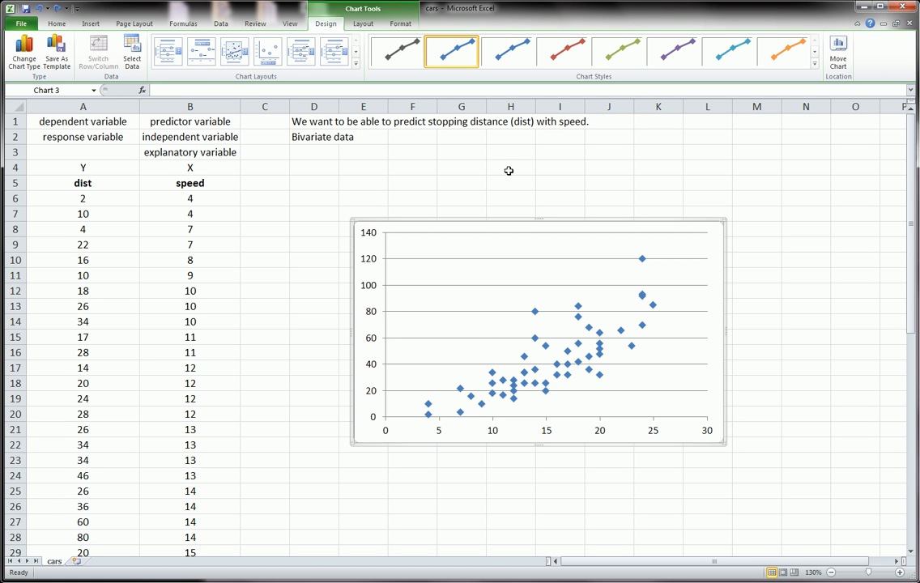
mouse_move(458, 413)
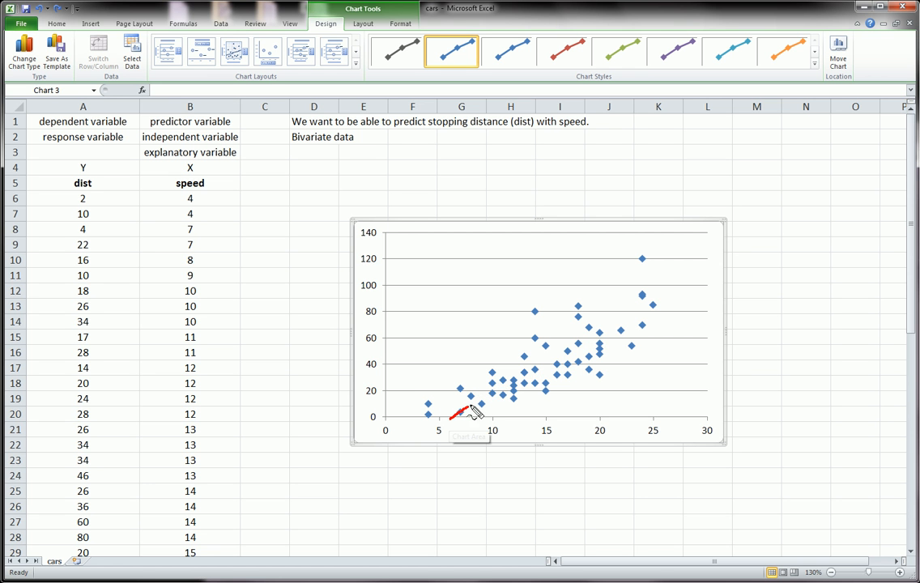
drag(474, 414, 676, 290)
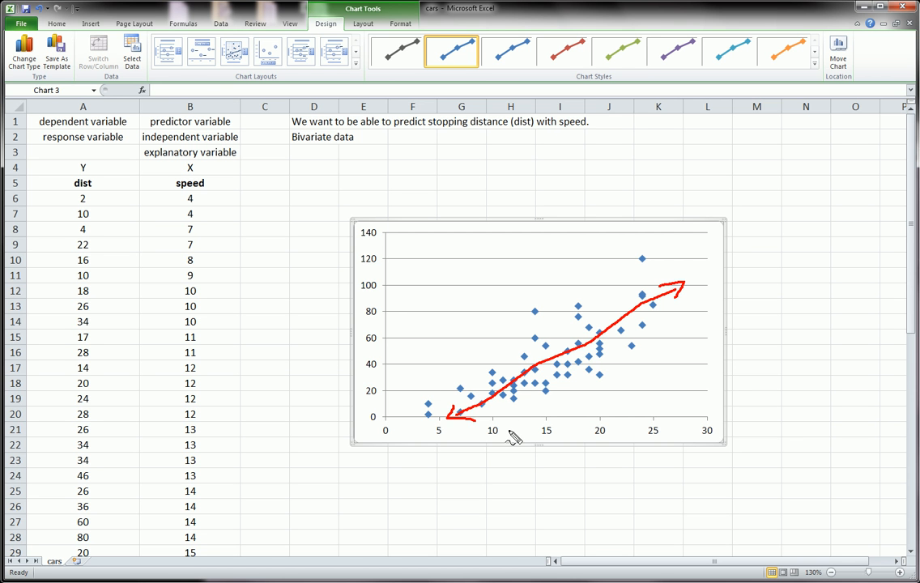
mouse_move(605, 339)
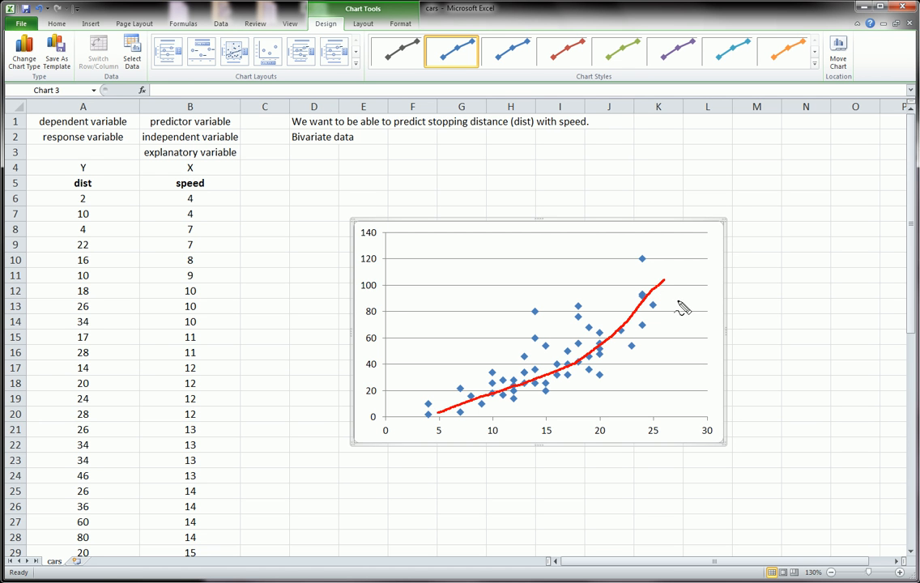
mouse_move(695, 335)
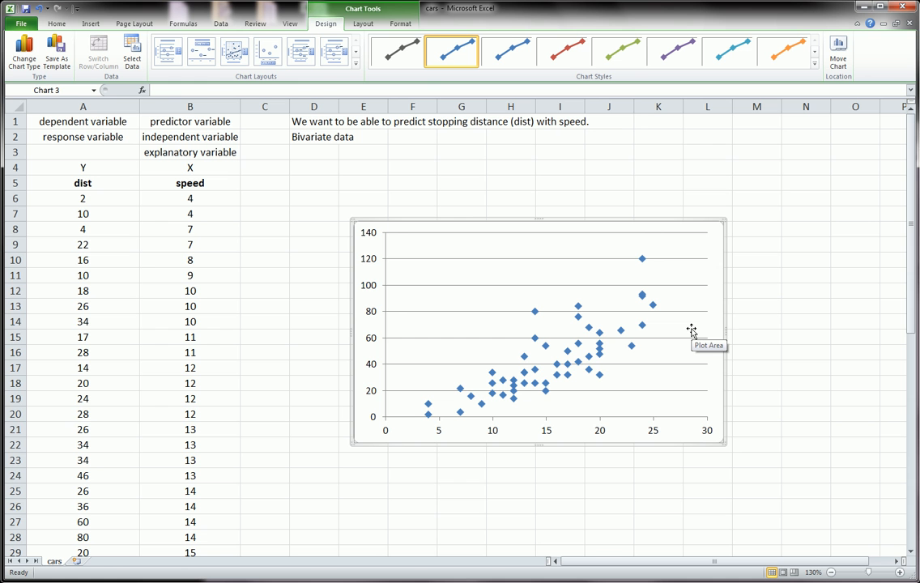
mouse_move(453, 402)
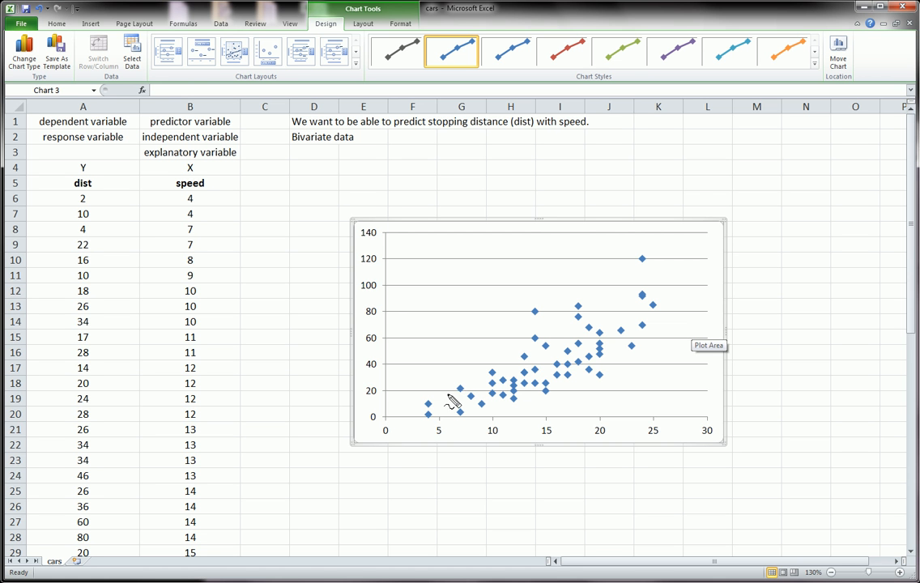
mouse_move(664, 303)
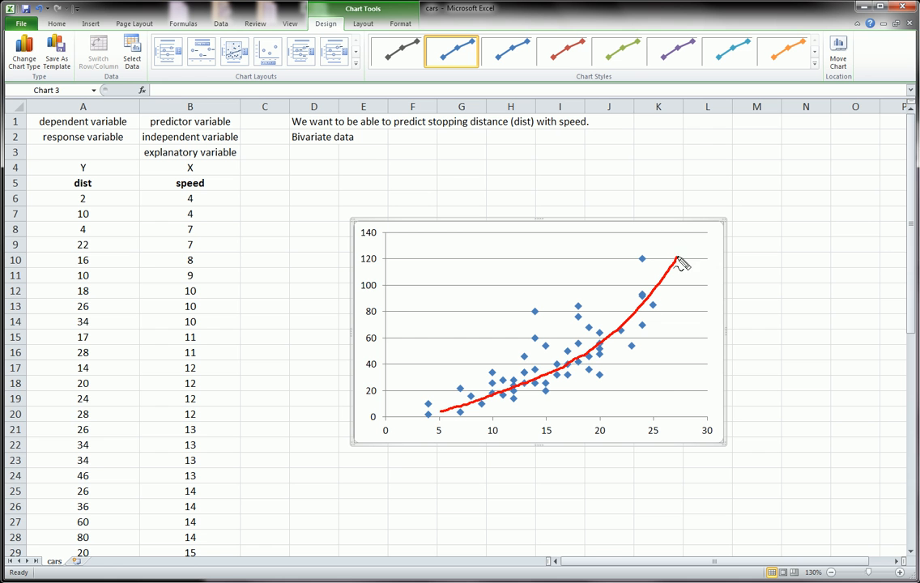
mouse_move(663, 405)
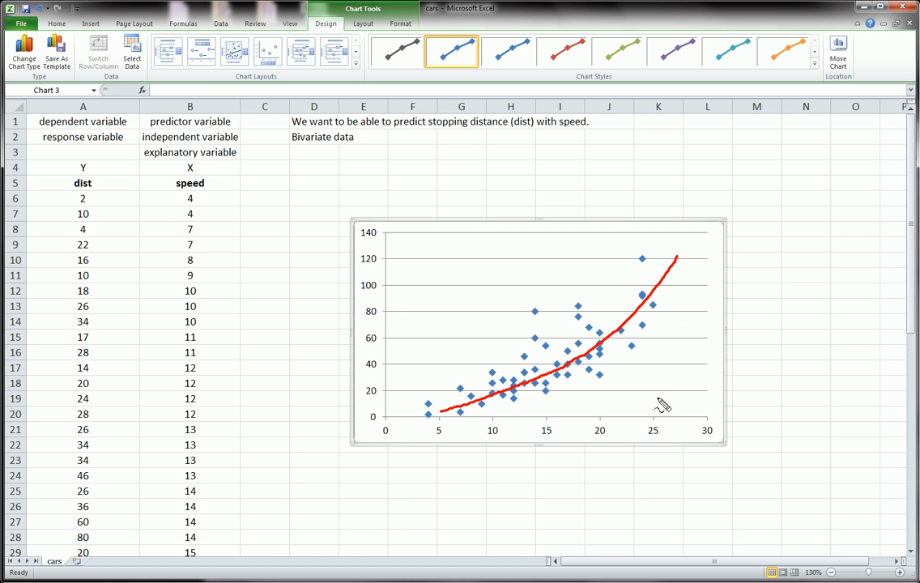
mouse_move(662, 403)
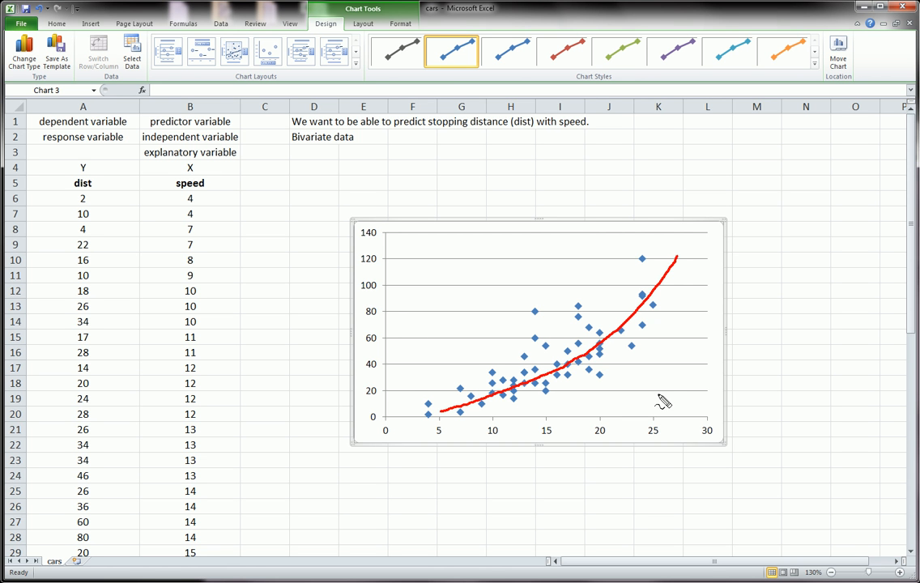
mouse_move(577, 347)
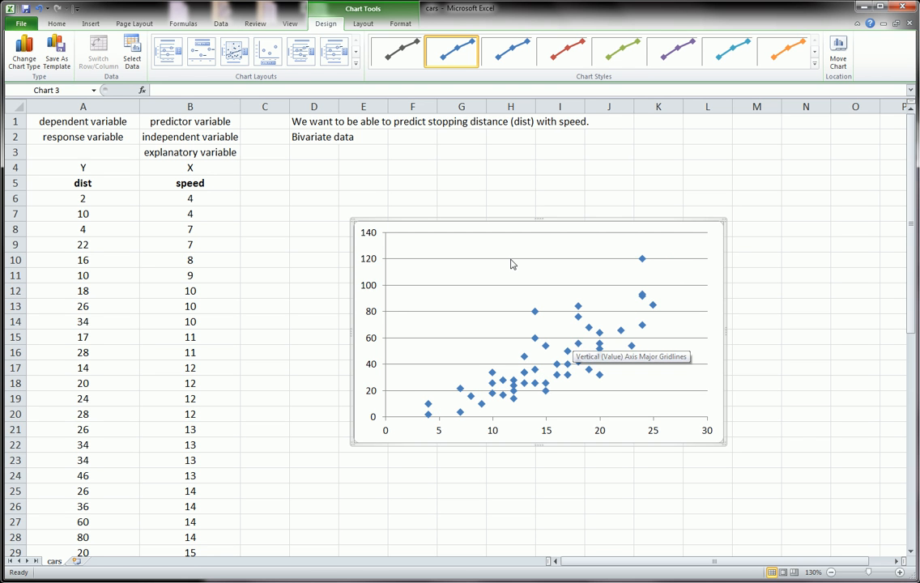
Step: Move the chart up-left near the data and add the title 'Scatterplot of Dist versus Speed'
drag(538, 332, 483, 304)
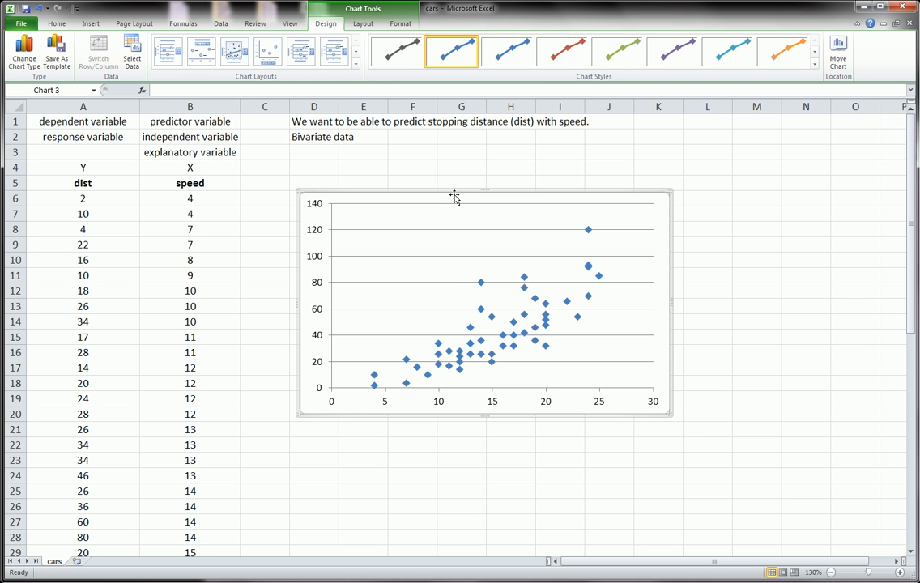
mouse_move(429, 224)
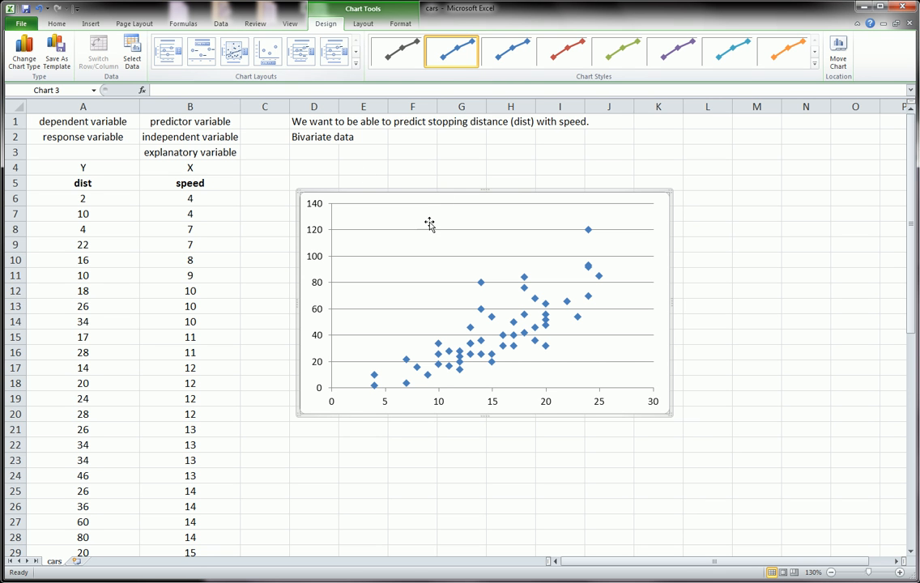
click(363, 23)
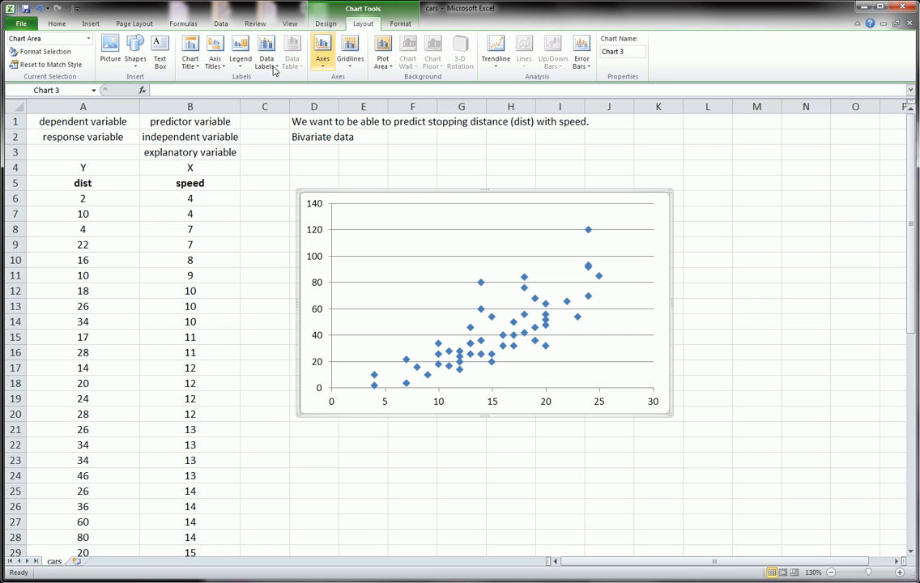
click(190, 52)
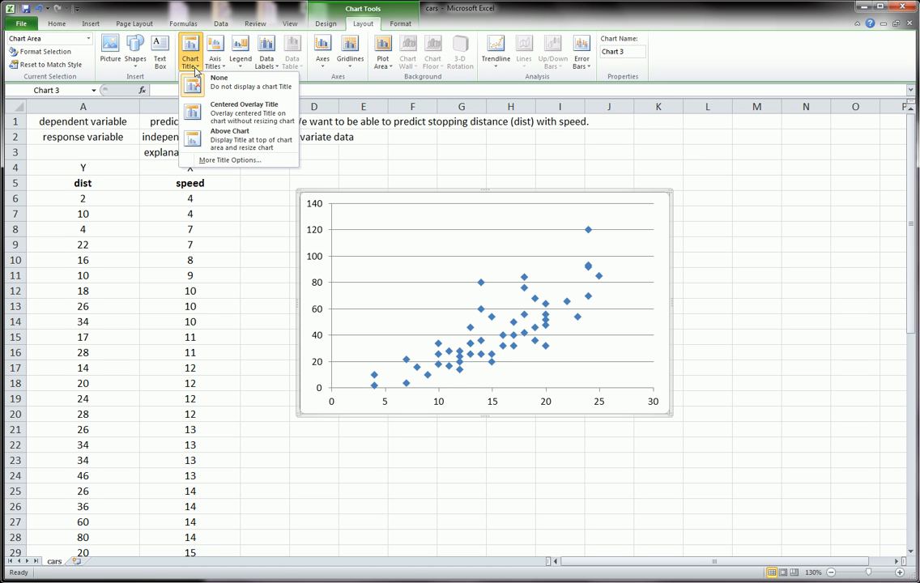
mouse_move(115, 179)
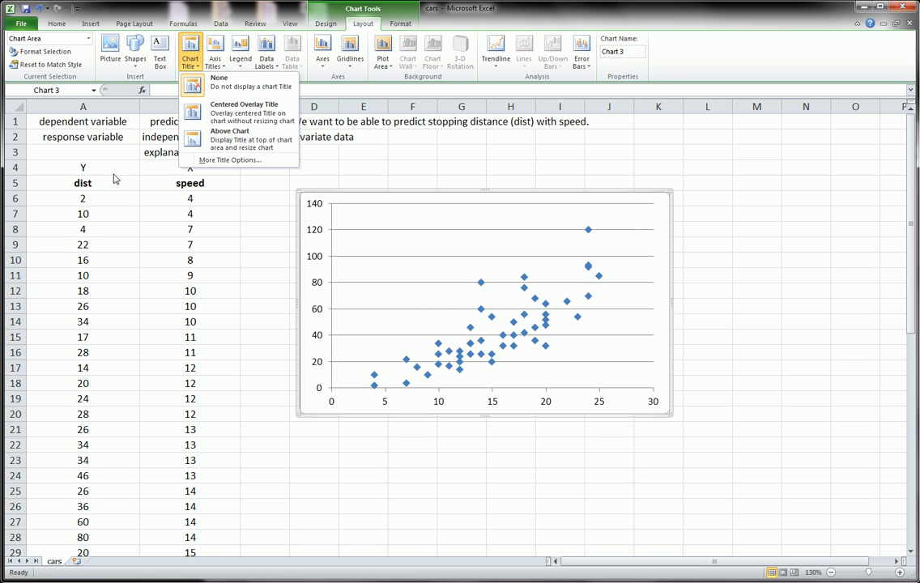
mouse_move(166, 188)
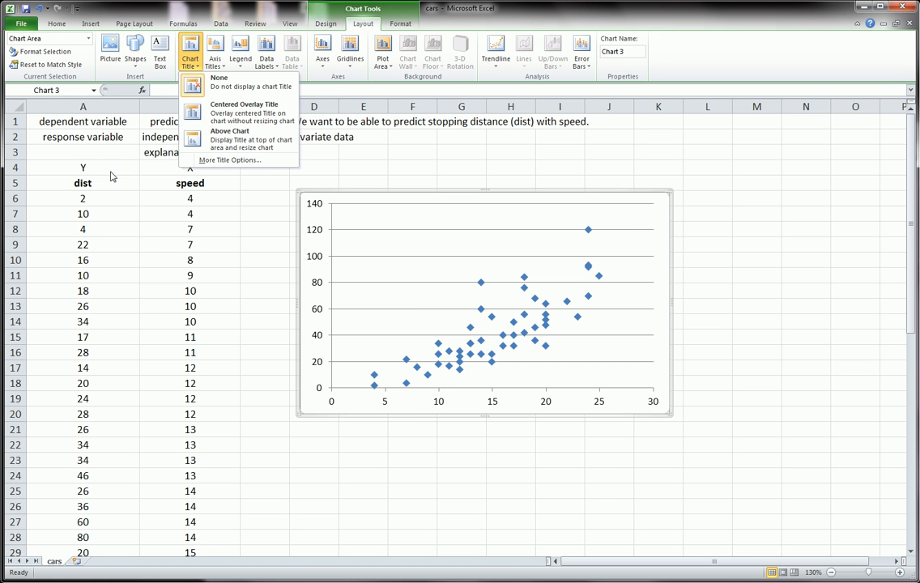
mouse_move(577, 252)
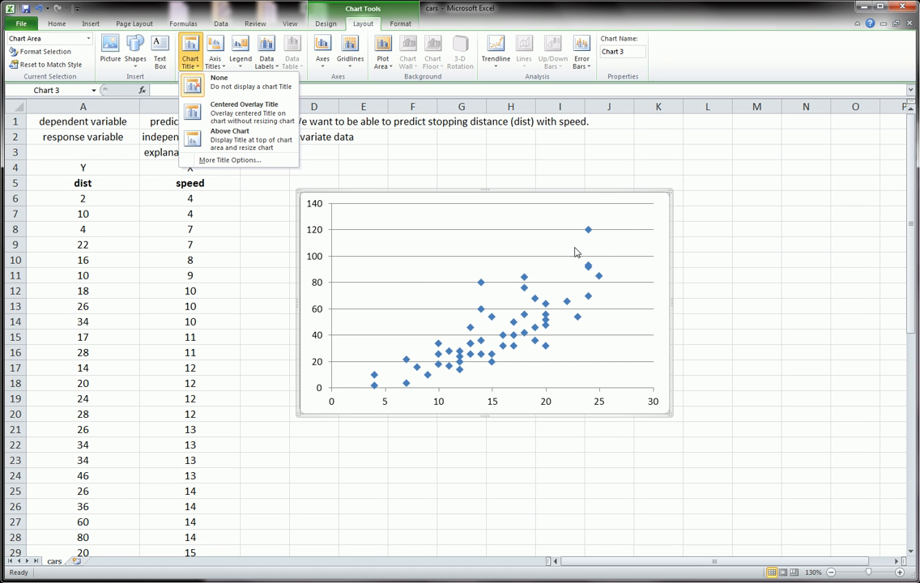
mouse_move(558, 233)
text(S)
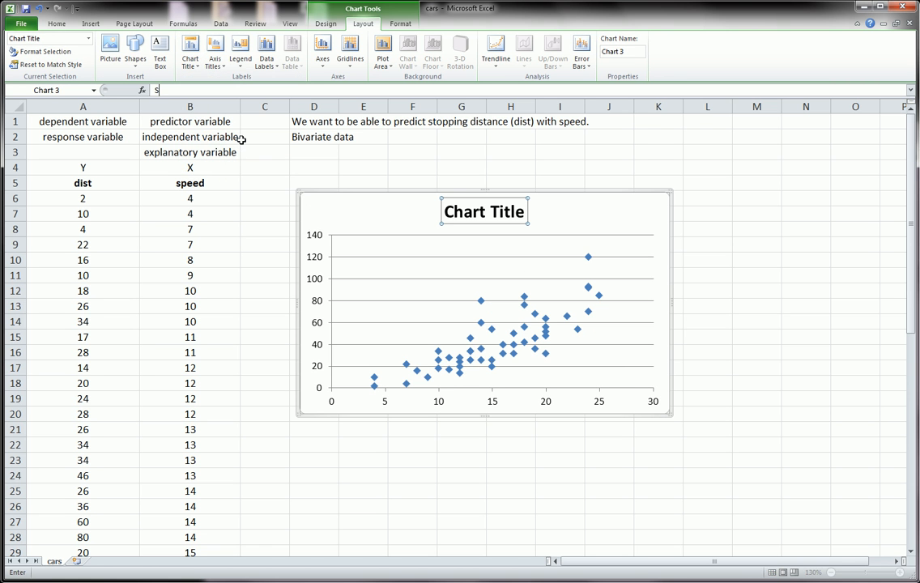
text(catterpo)
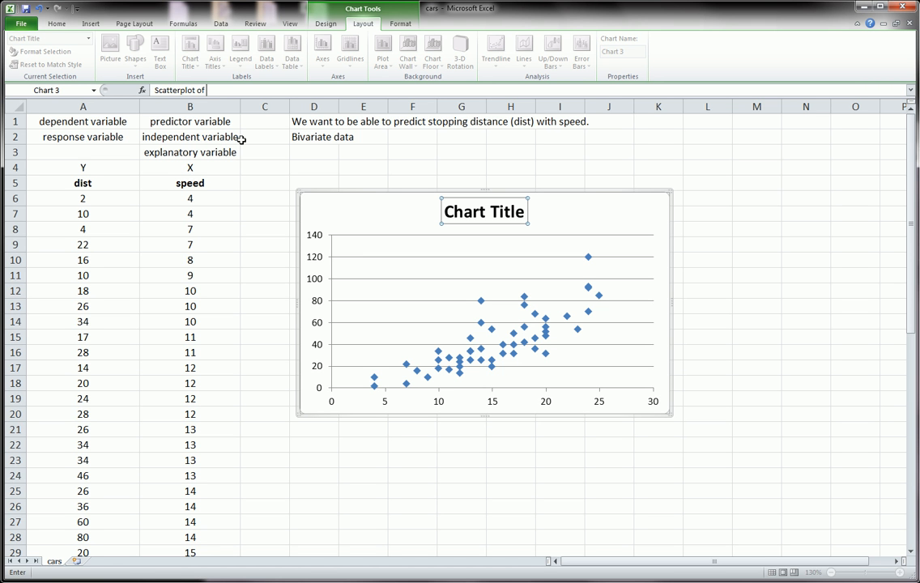
text(Dist)
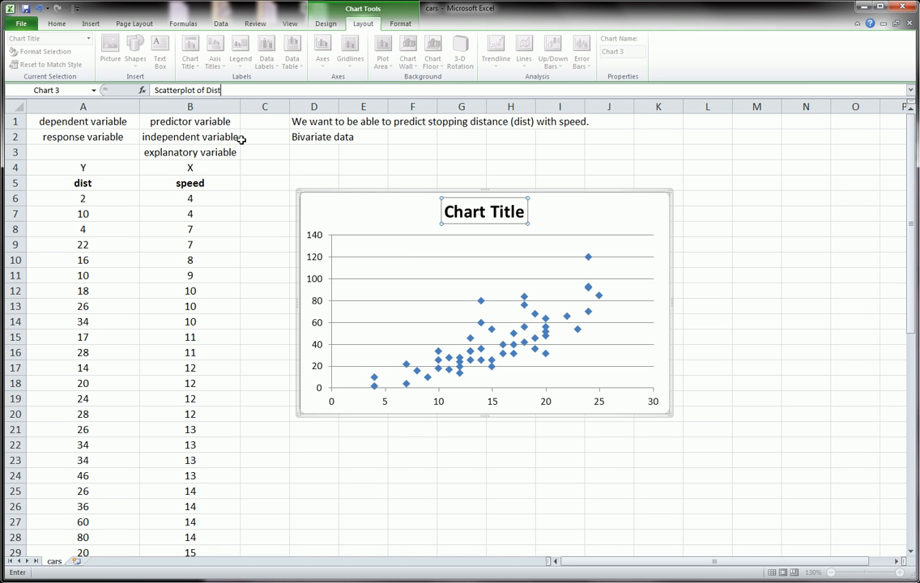
text(versus Speed)
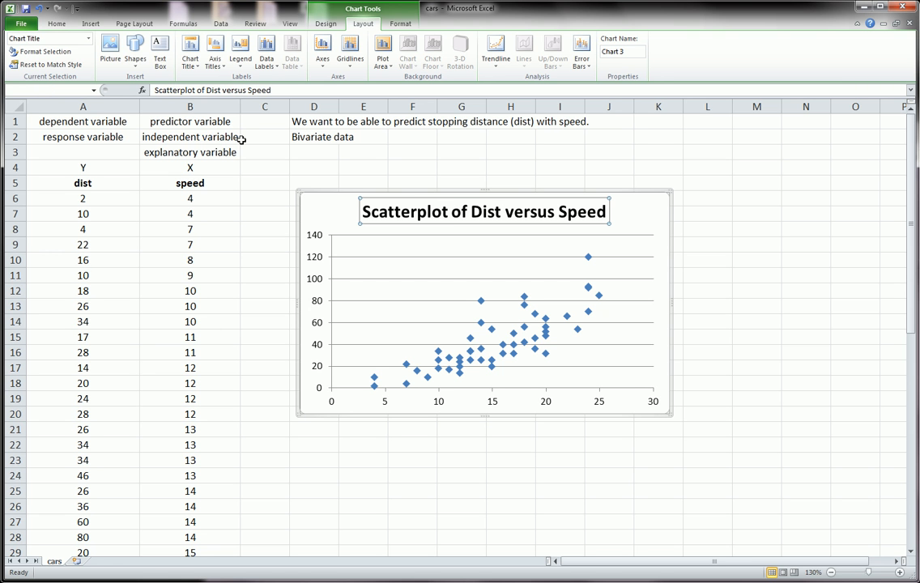
Step: Add horizontal axis title 'Speed' and rotated vertical axis title 'Distance'
click(215, 53)
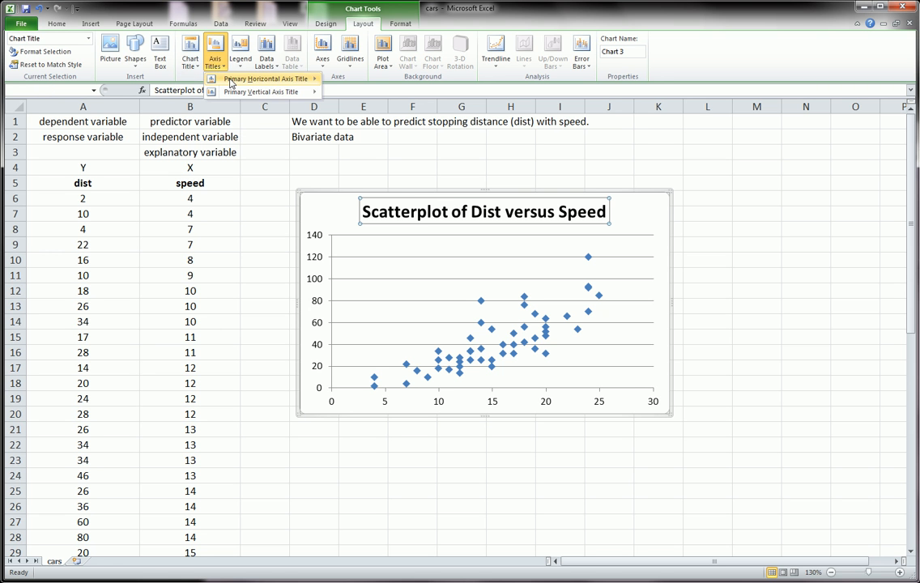
click(255, 79)
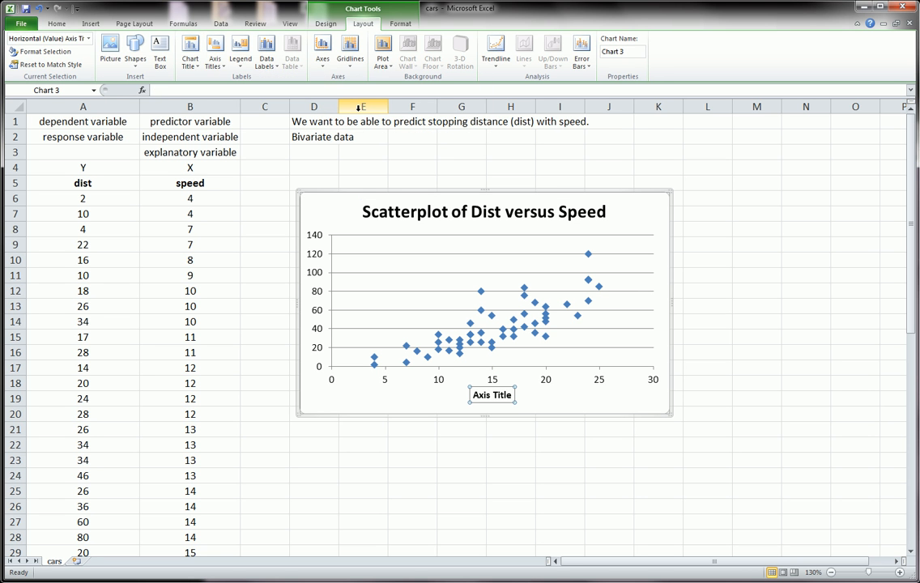
text(Speed)
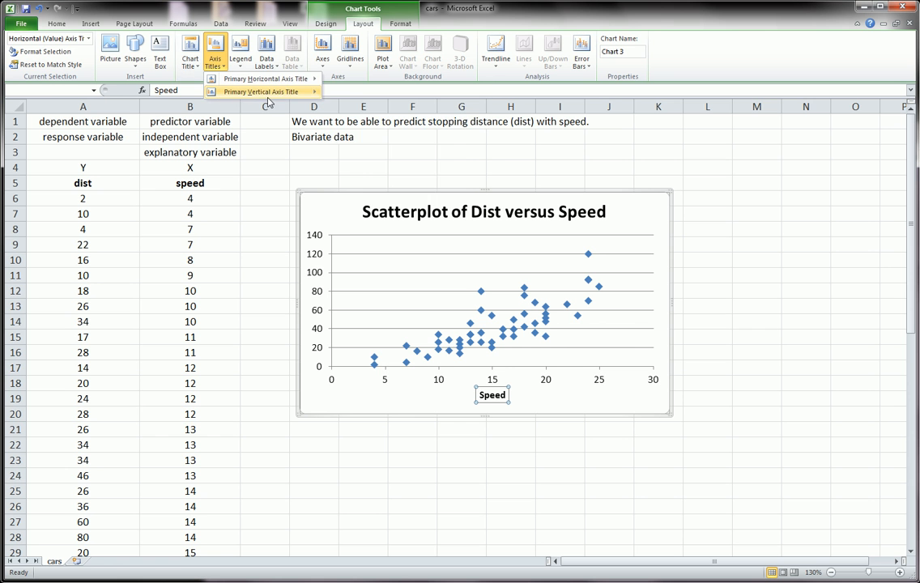
click(259, 92)
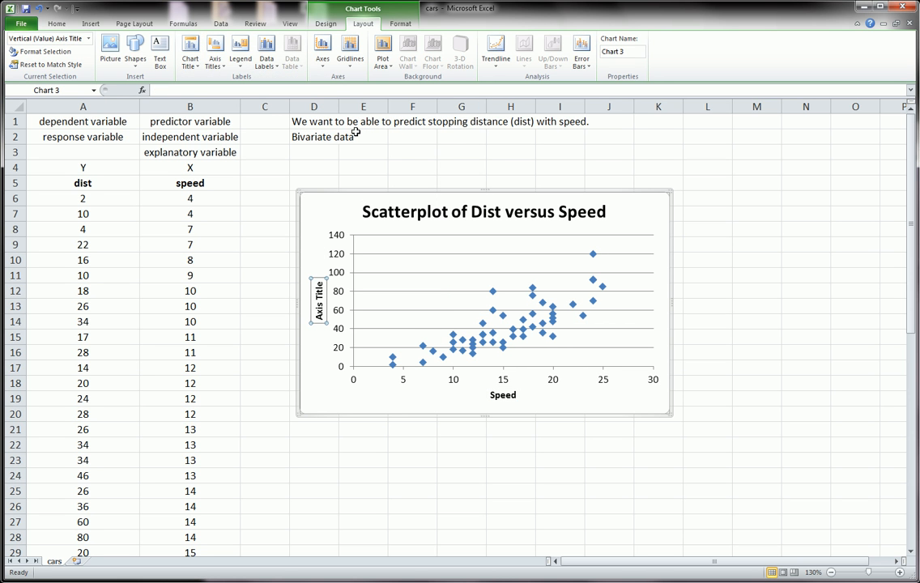
text(Distance)
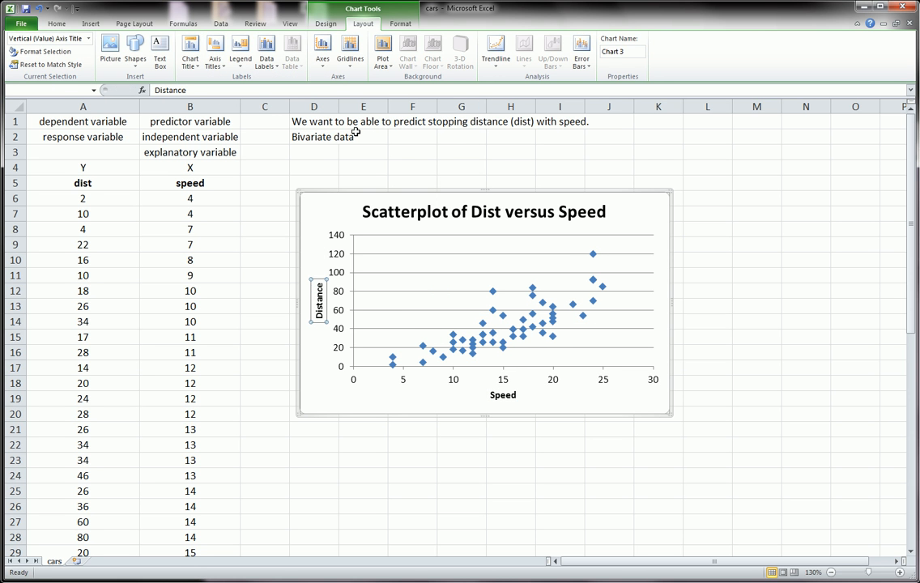
click(580, 397)
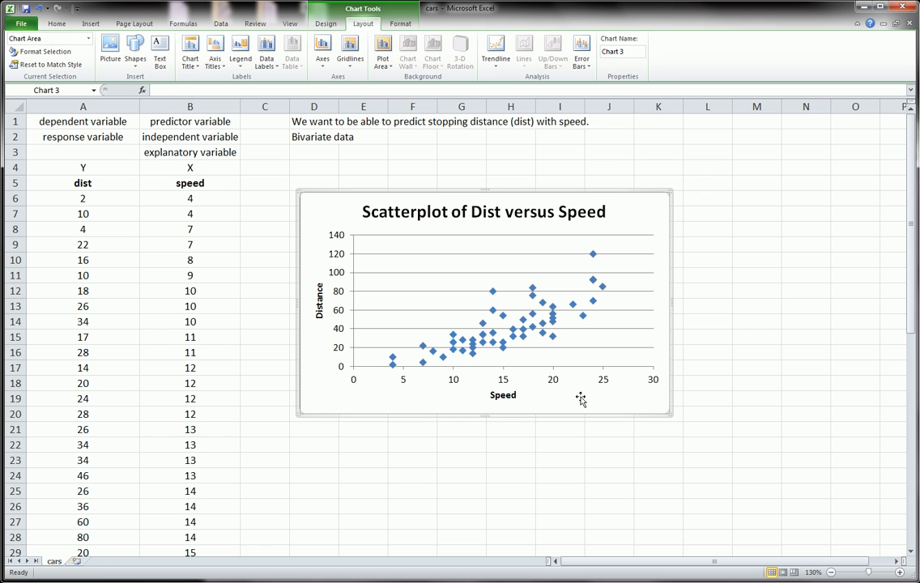
mouse_move(670, 417)
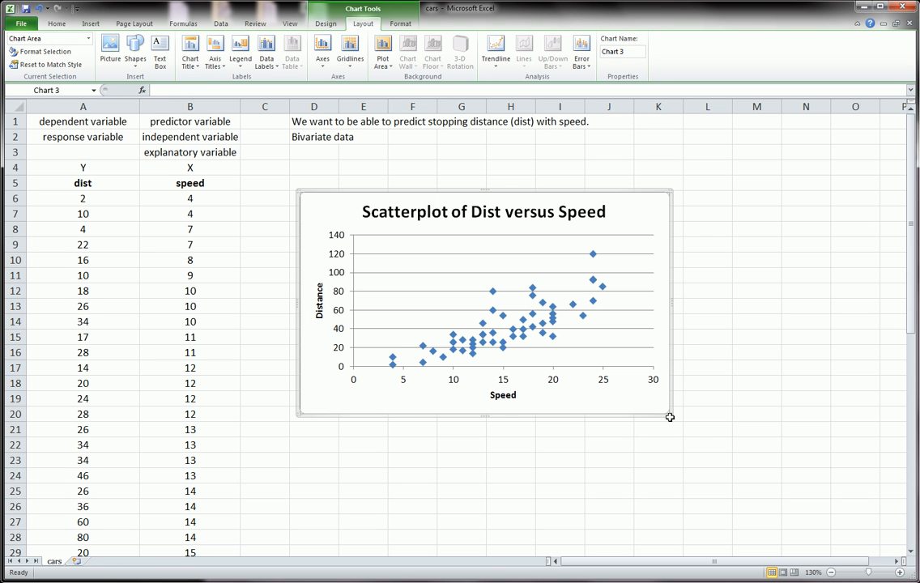
Step: Drag the chart's bottom-right corner outward to enlarge the scatterplot
drag(669, 417, 684, 471)
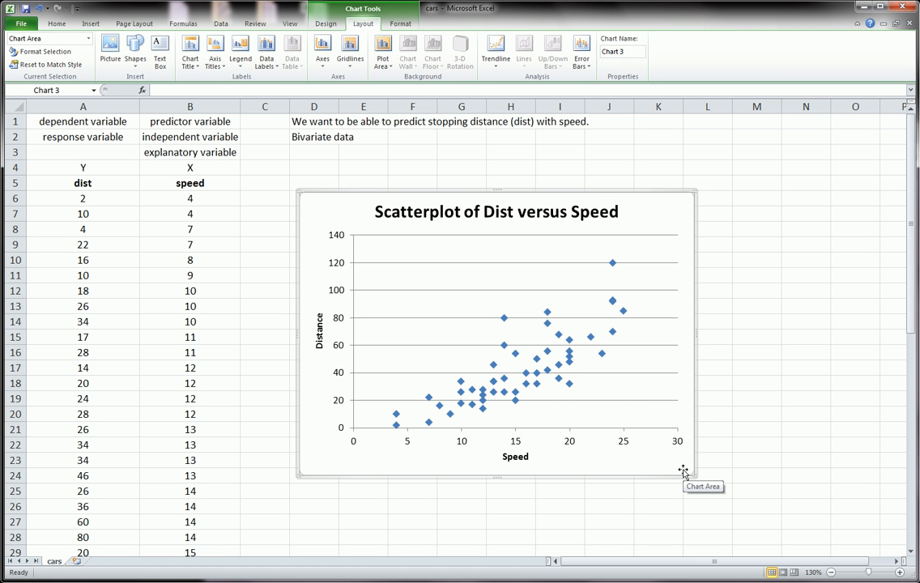
mouse_move(683, 472)
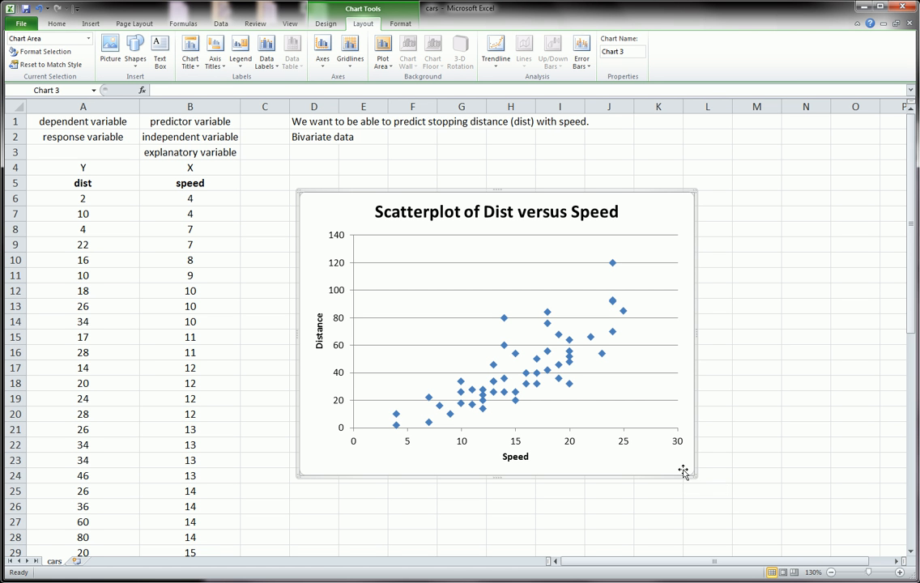